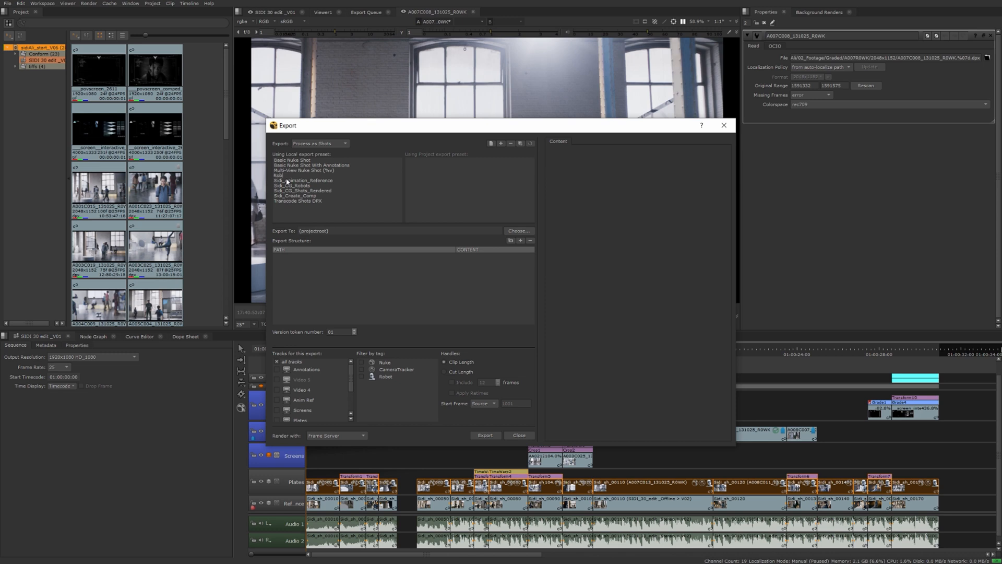
Choose the custom shot export preset and set Export To to H:/0_NukeStudio_Demo/sidiAli/03_Post/3D/.
click(288, 176)
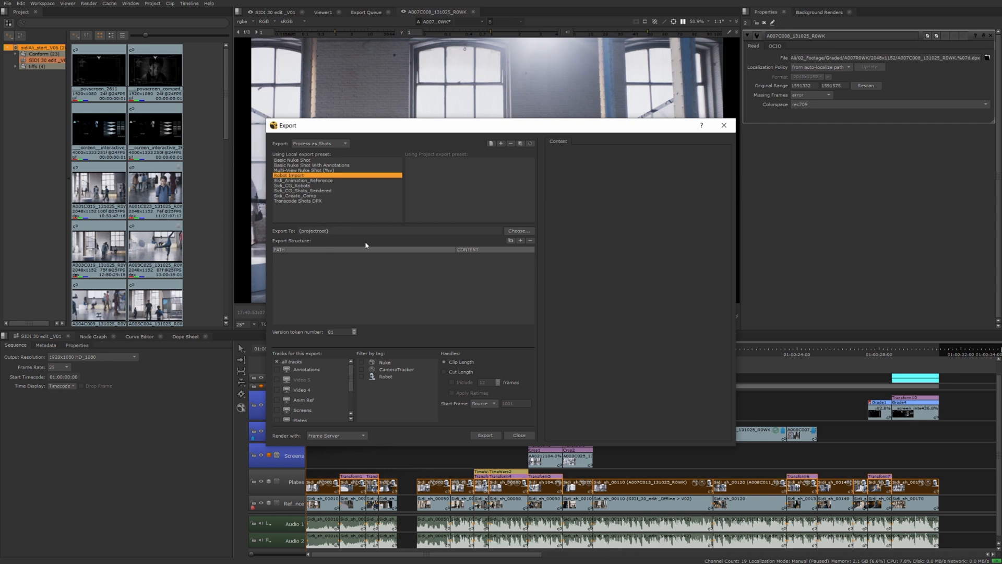
mouse_move(363, 242)
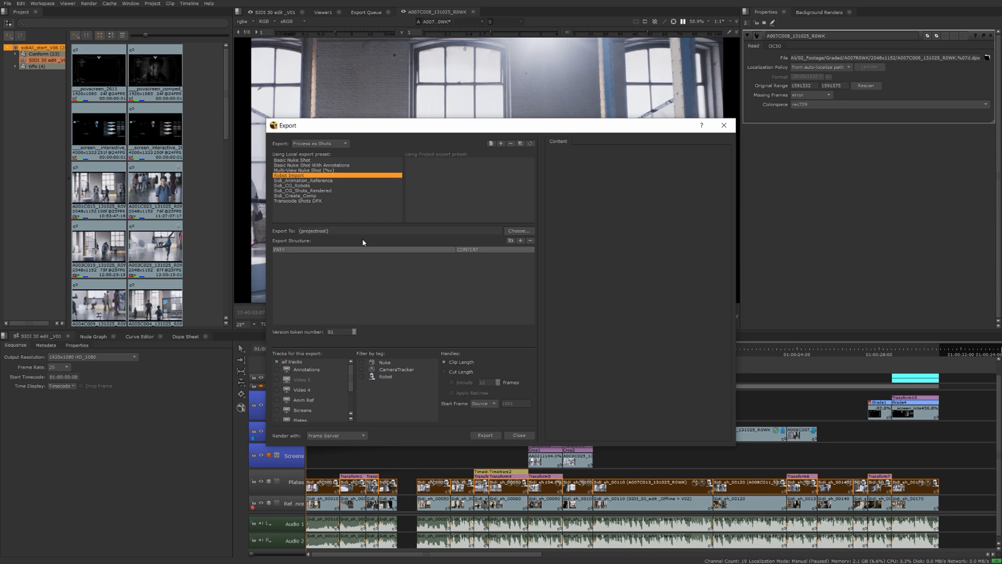
click(517, 231)
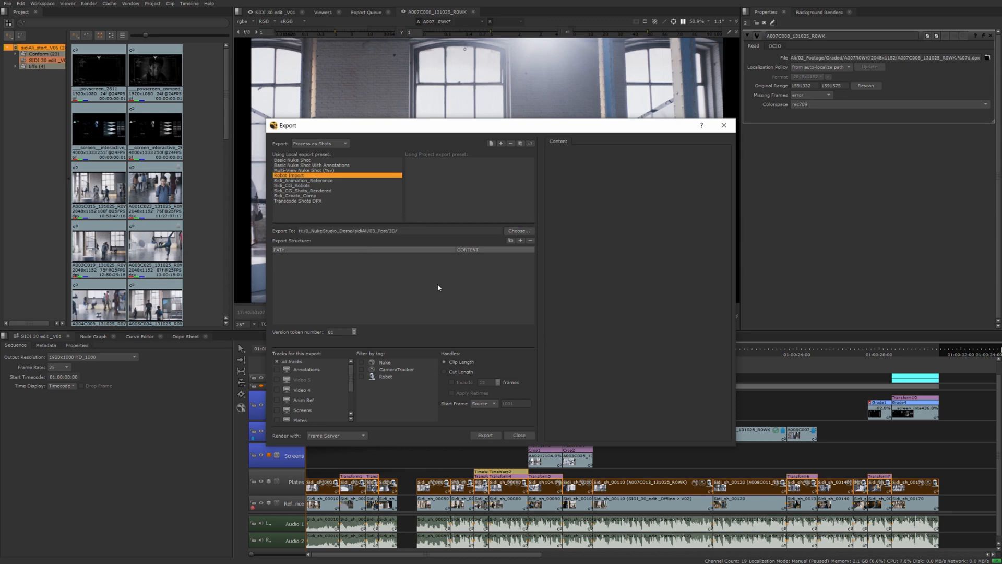
mouse_move(298, 296)
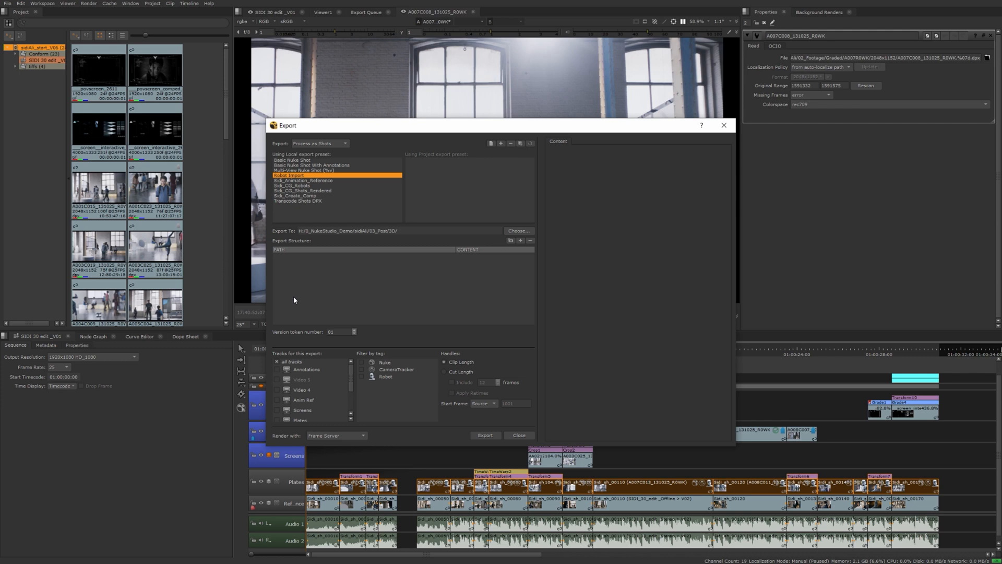
mouse_move(439, 284)
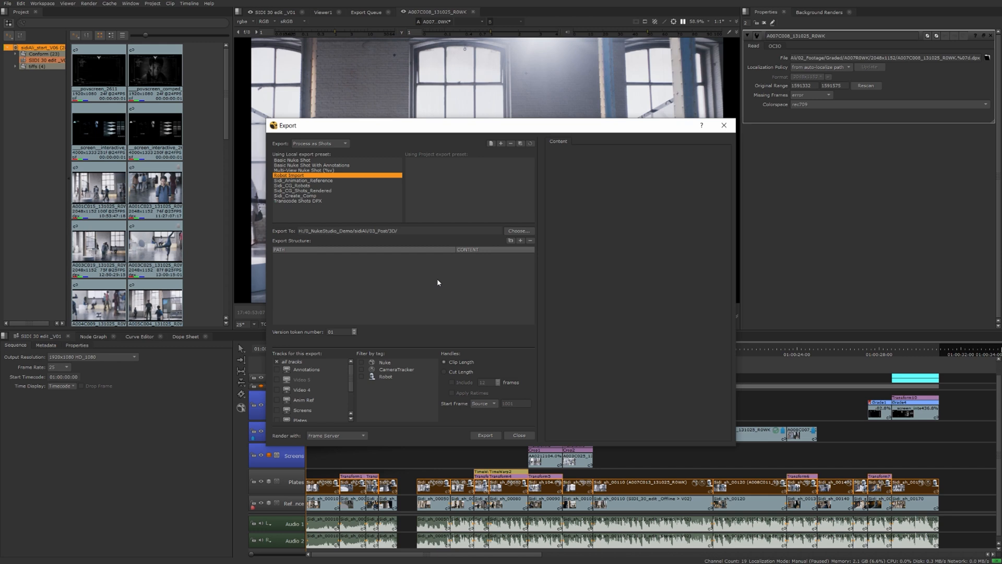
mouse_move(469, 265)
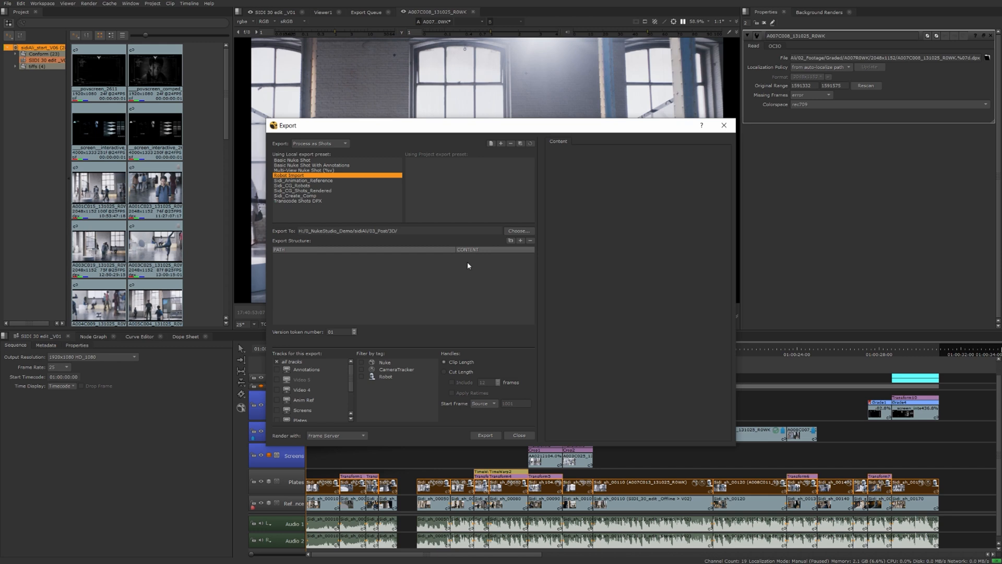
Browse 03_Post/3D in Explorer into the Sidi_sh_00010 shot folder, then return to the export settings.
click(520, 240)
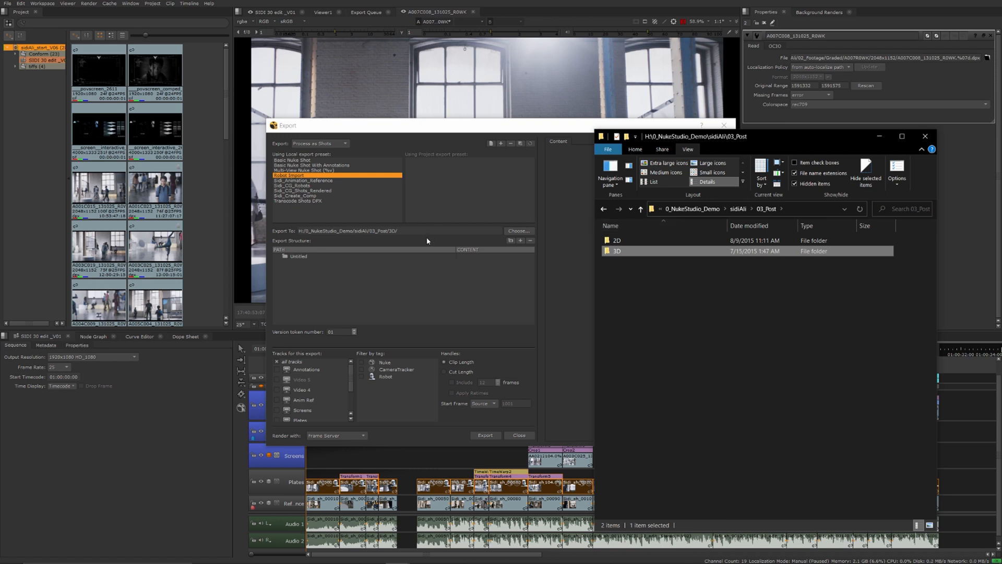
mouse_move(791, 213)
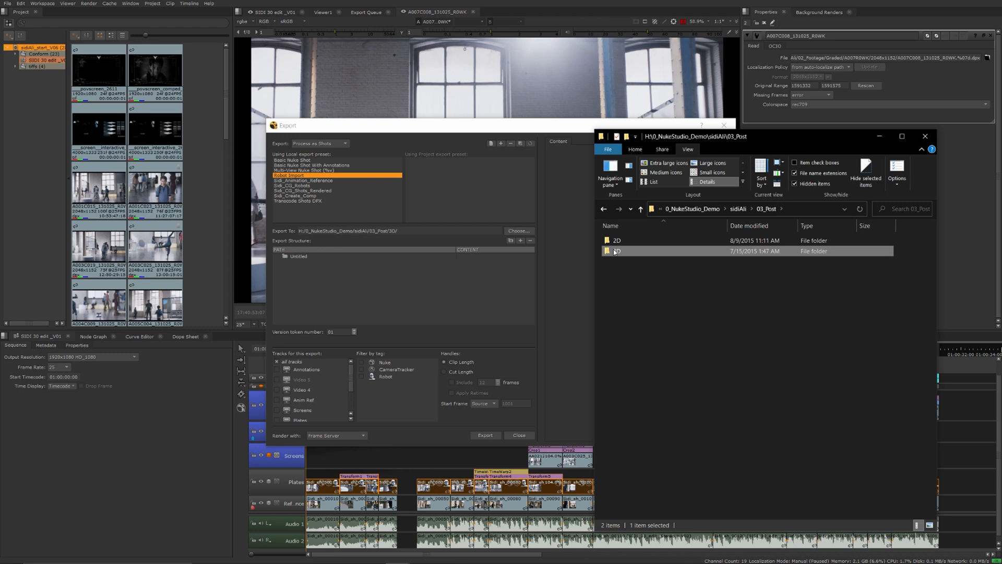
double_click(615, 250)
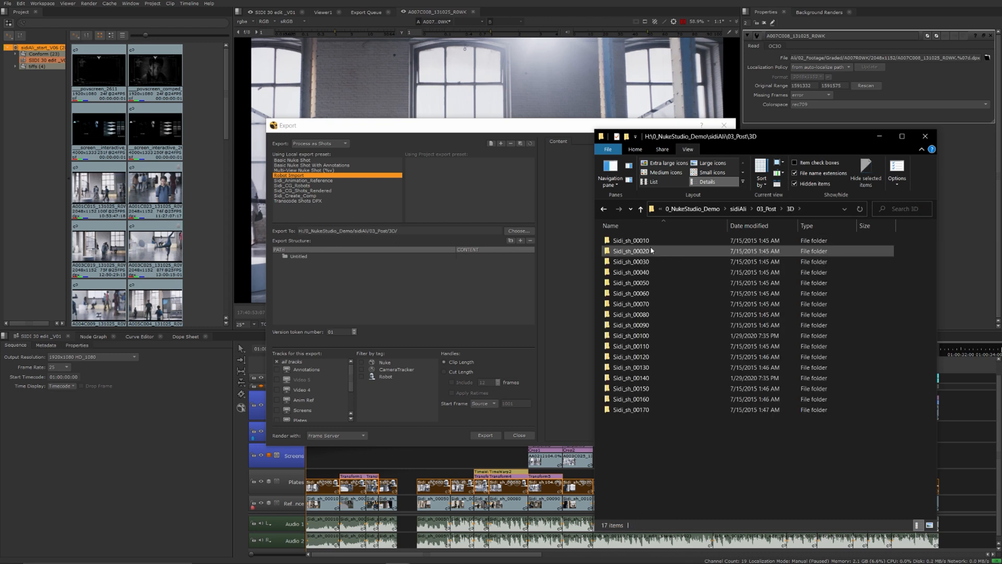
click(631, 240)
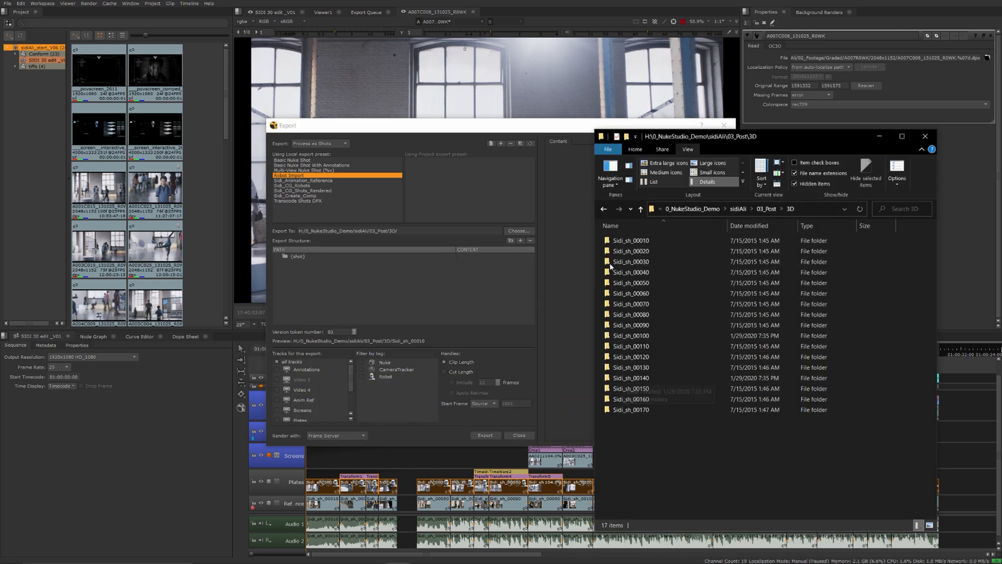
click(632, 240)
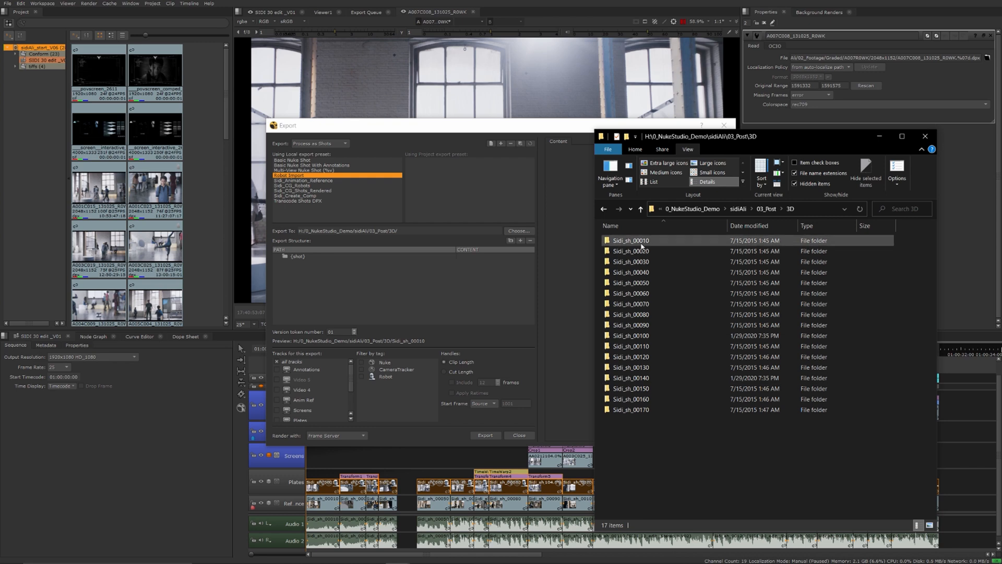
double_click(631, 240)
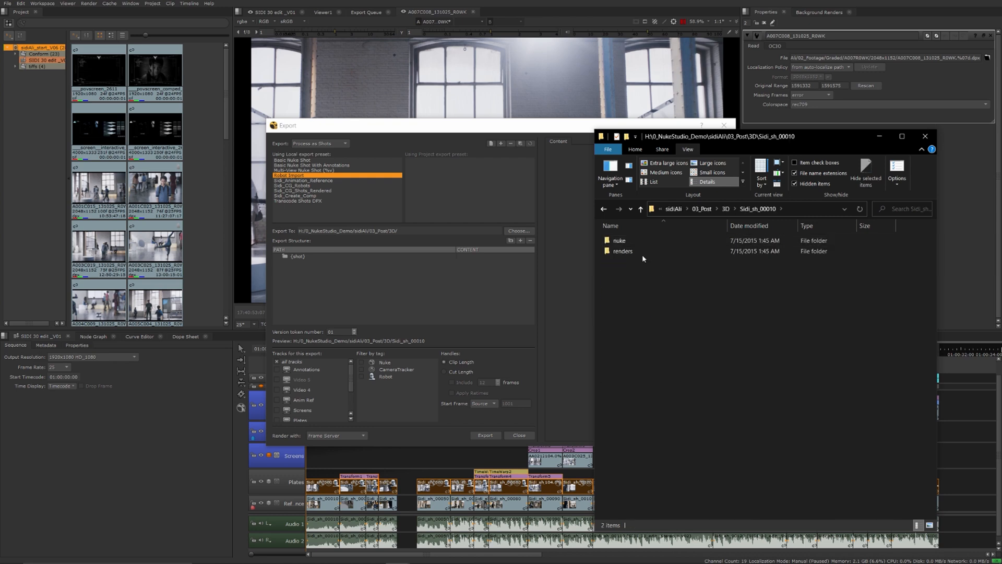
click(623, 250)
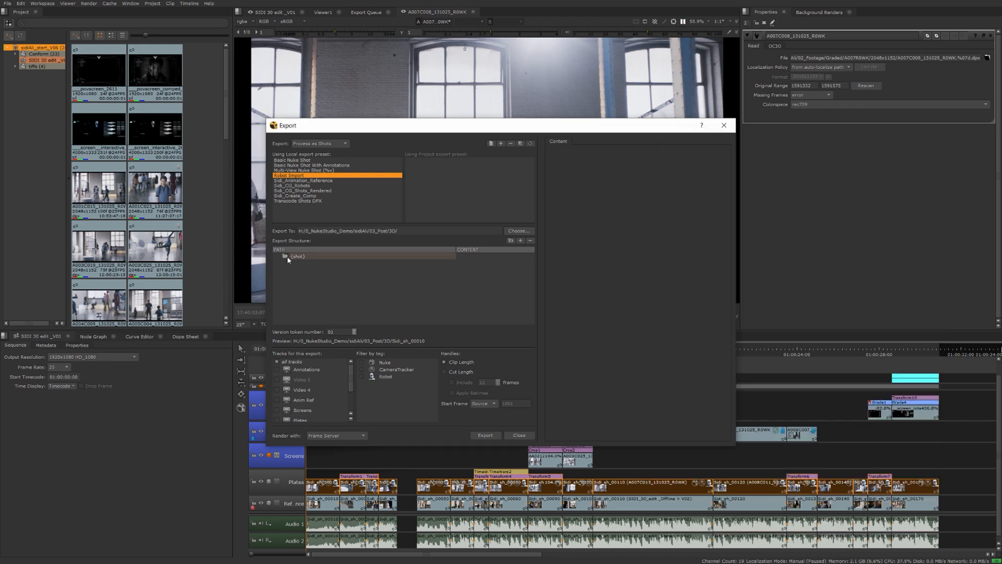
Add a renders subfolder under {shot} in the export structure and view the shot's renders folder with its EXR.
click(295, 255)
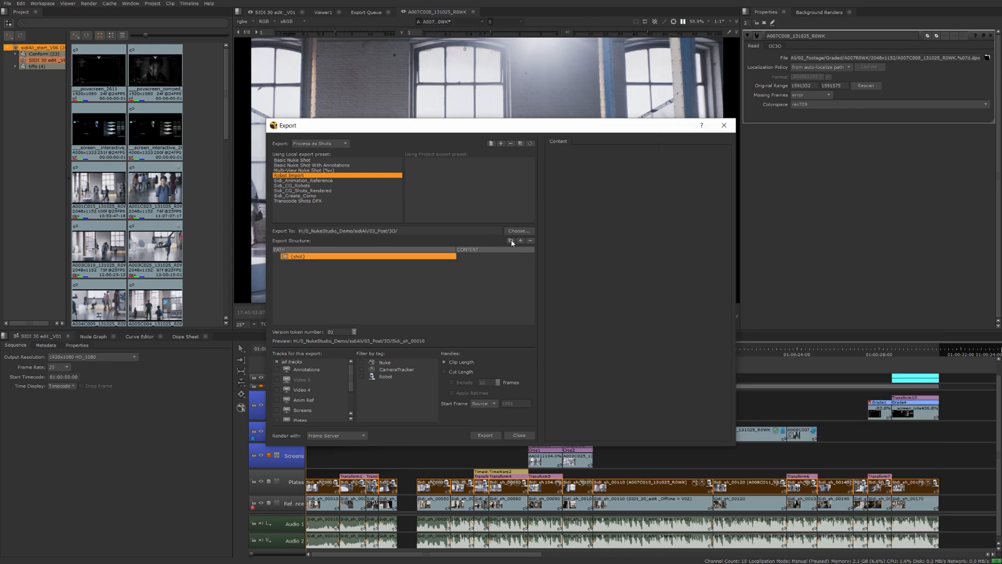
click(511, 240)
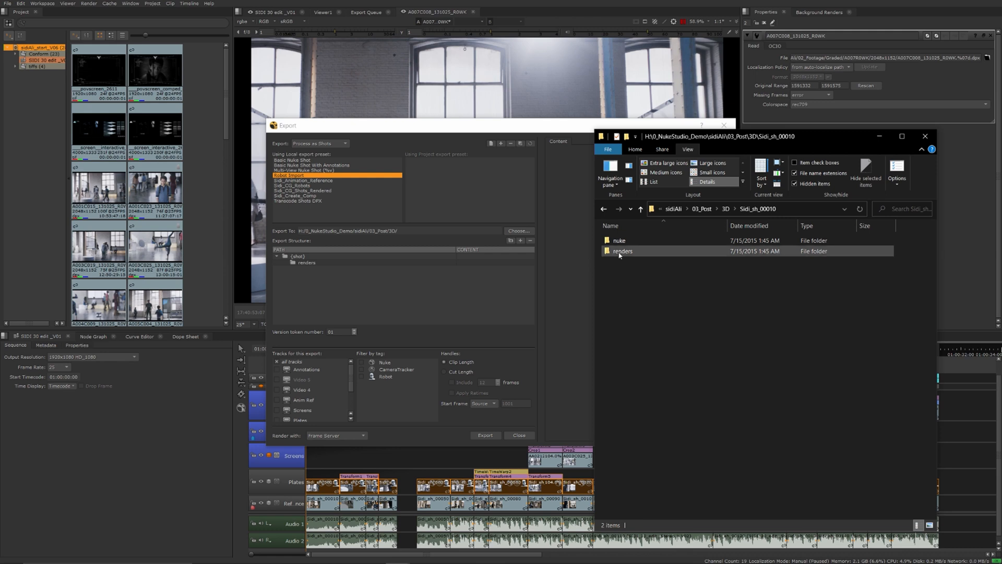
double_click(622, 251)
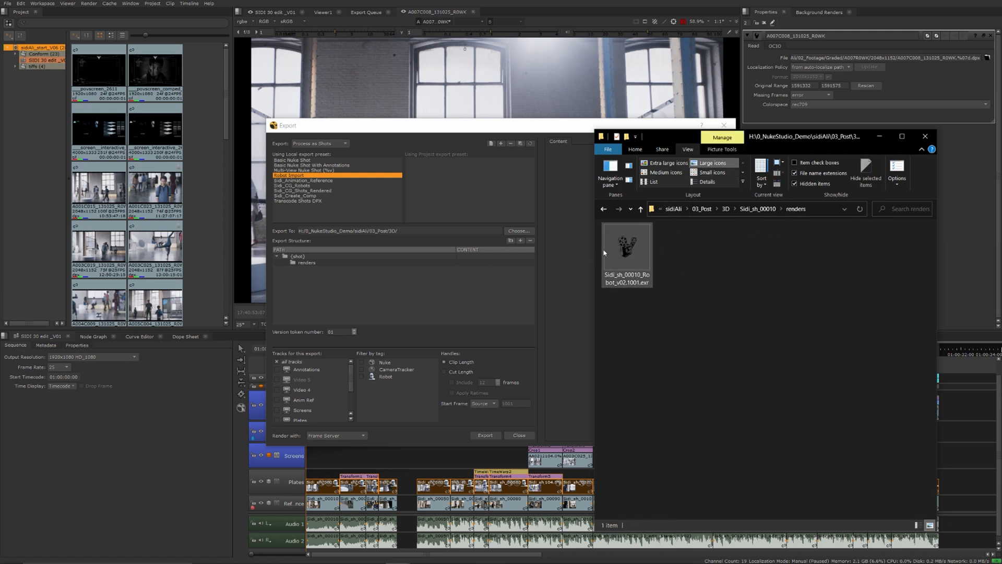
mouse_move(639, 271)
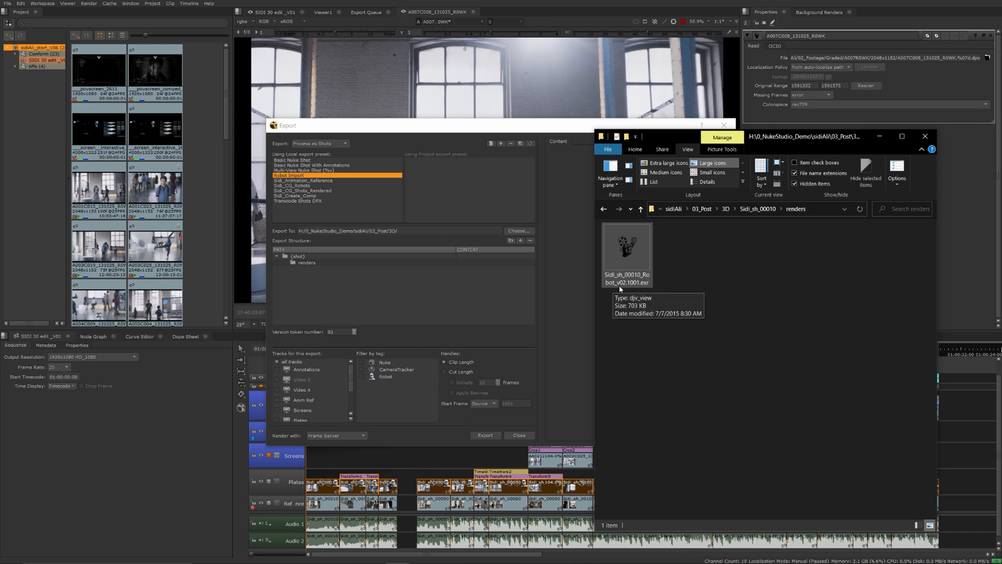
mouse_move(629, 288)
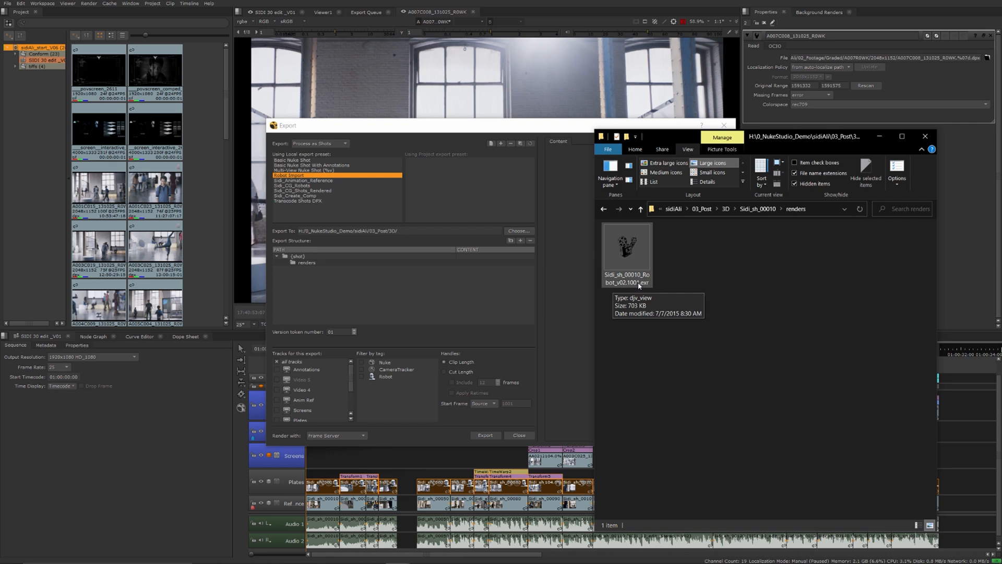
mouse_move(648, 289)
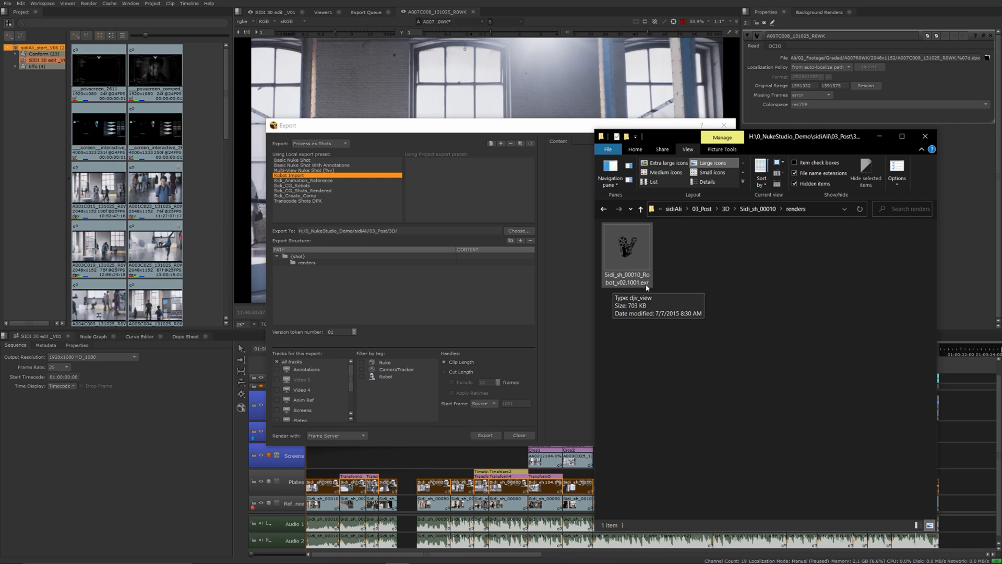
mouse_move(566, 288)
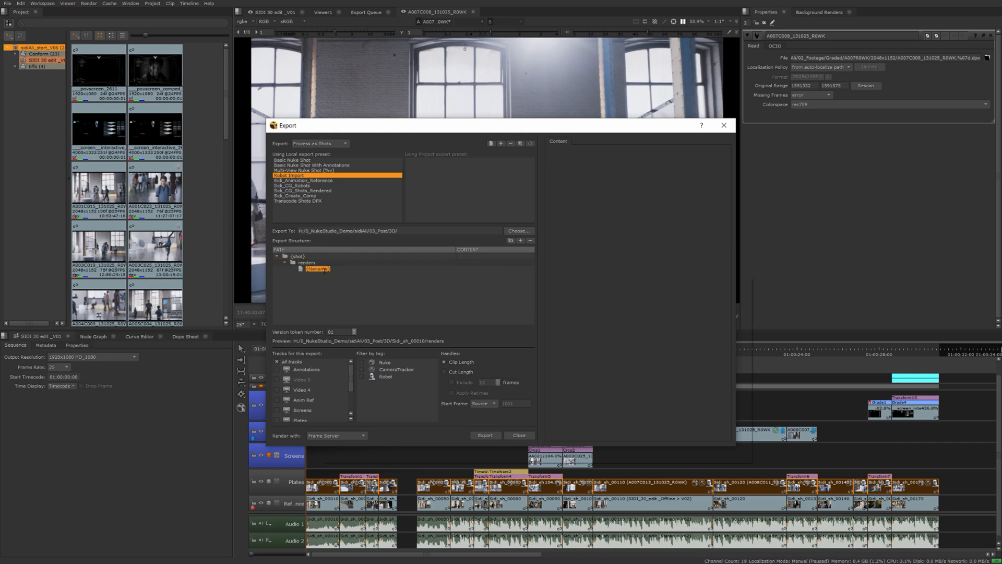
mouse_move(316, 270)
text({shot}_robot)
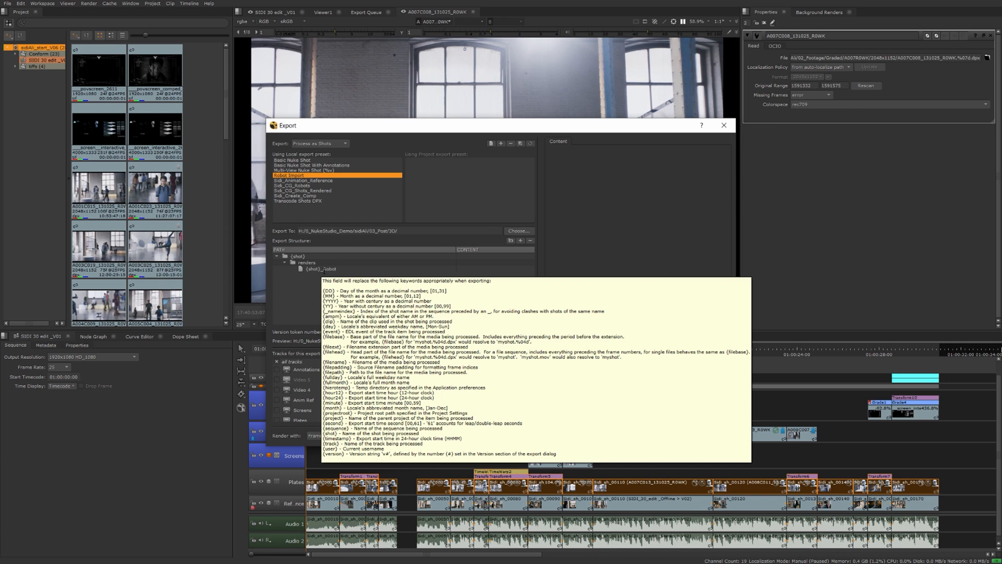
Name the new file entry under renders {shot}_Robot_{version}.####.exr.
text(_{version)
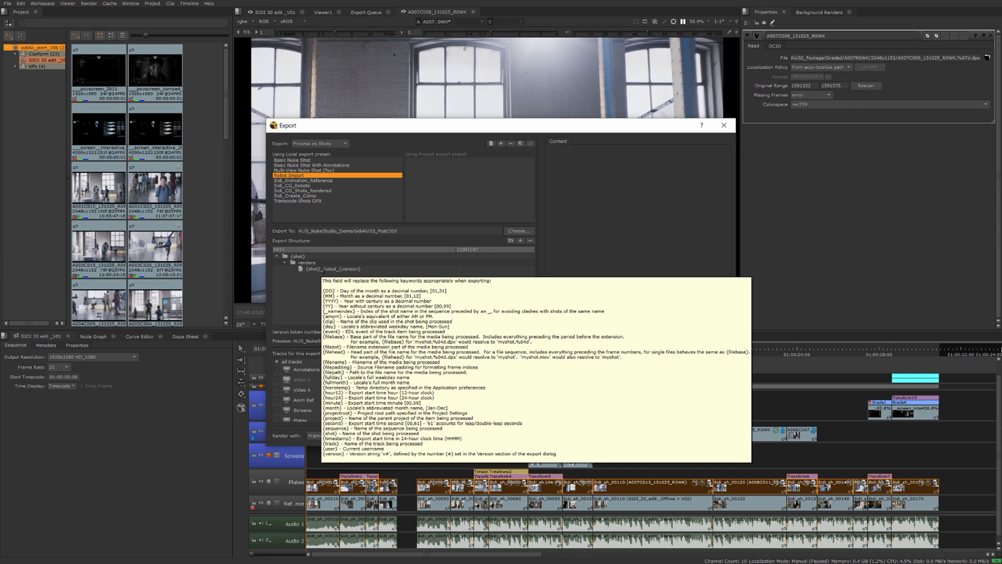
text(.####.exr)
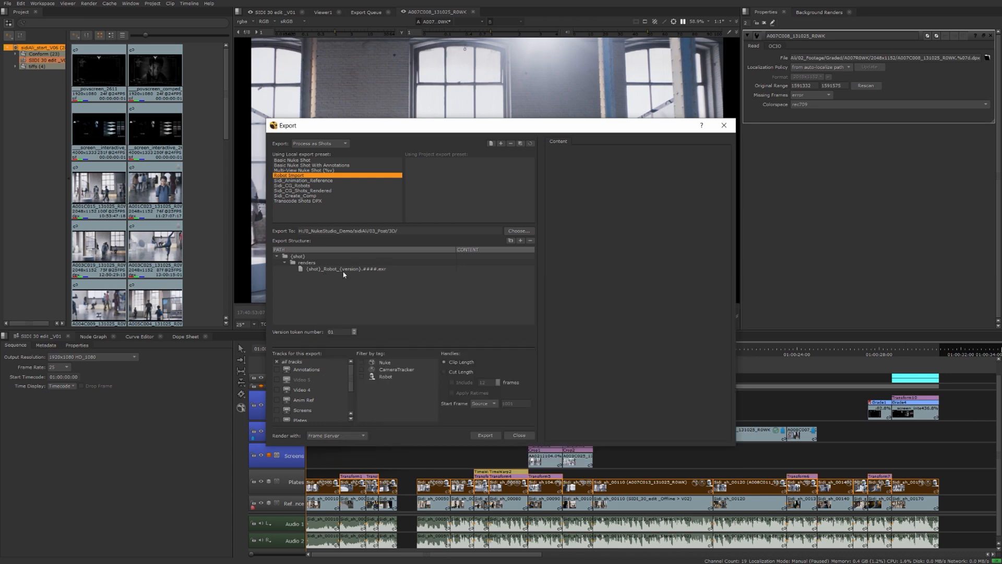
Set the robot EXR entry's content type to External Render.
click(344, 269)
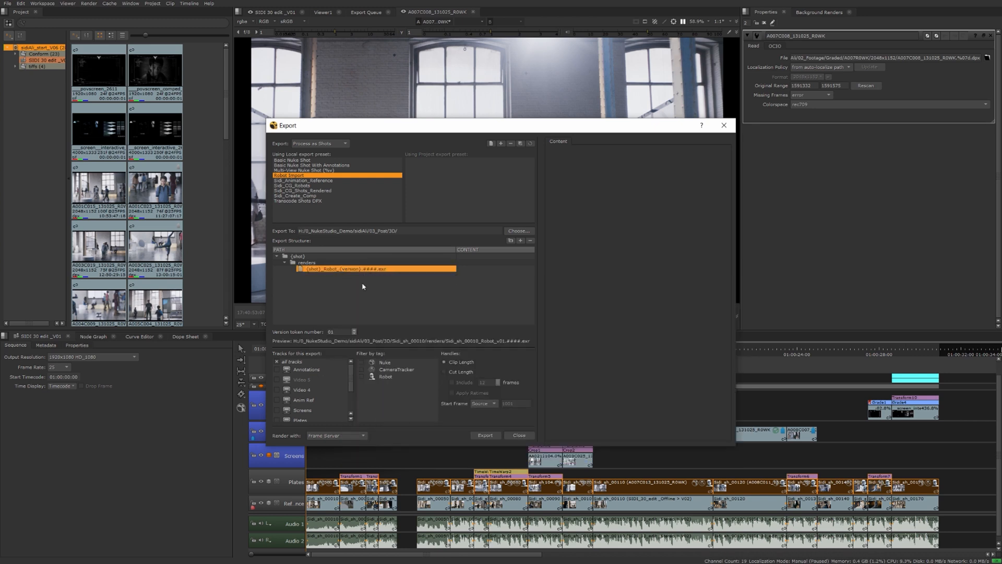
mouse_move(493, 273)
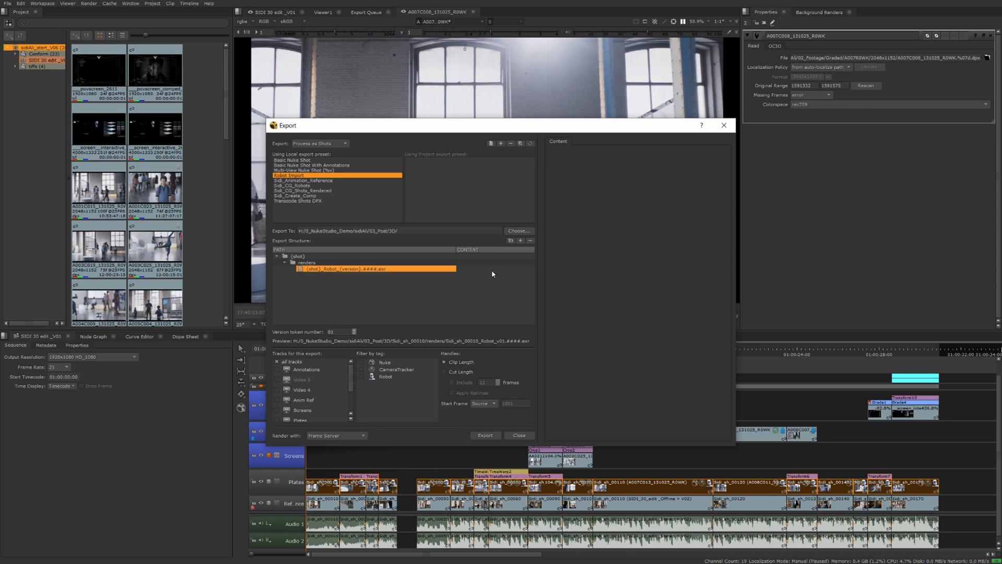
click(492, 269)
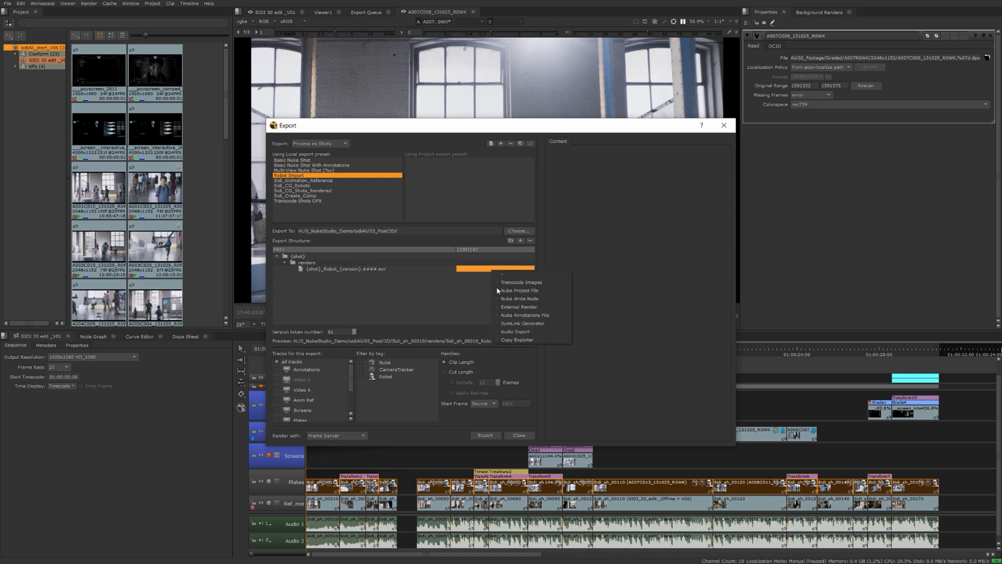
click(519, 307)
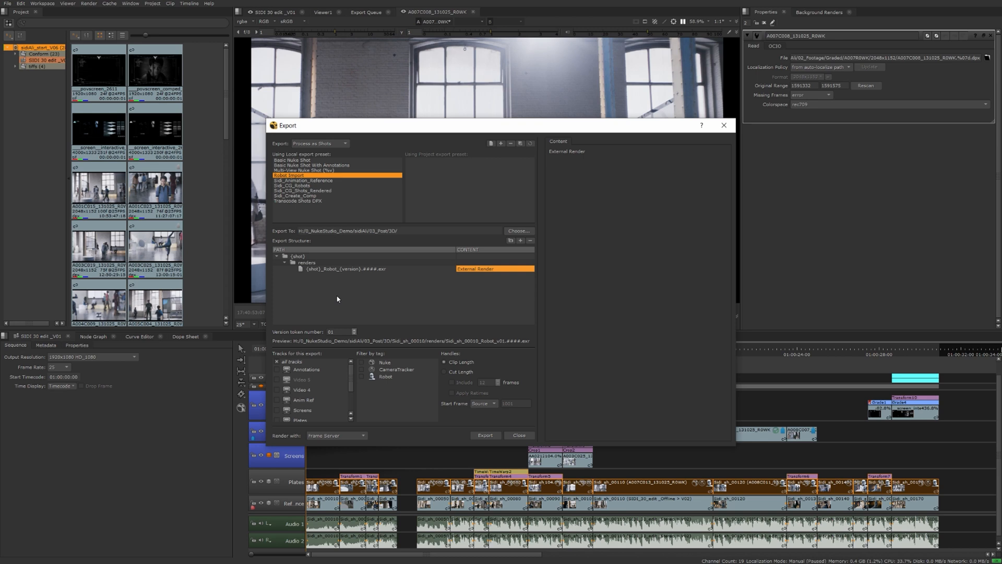
mouse_move(353, 296)
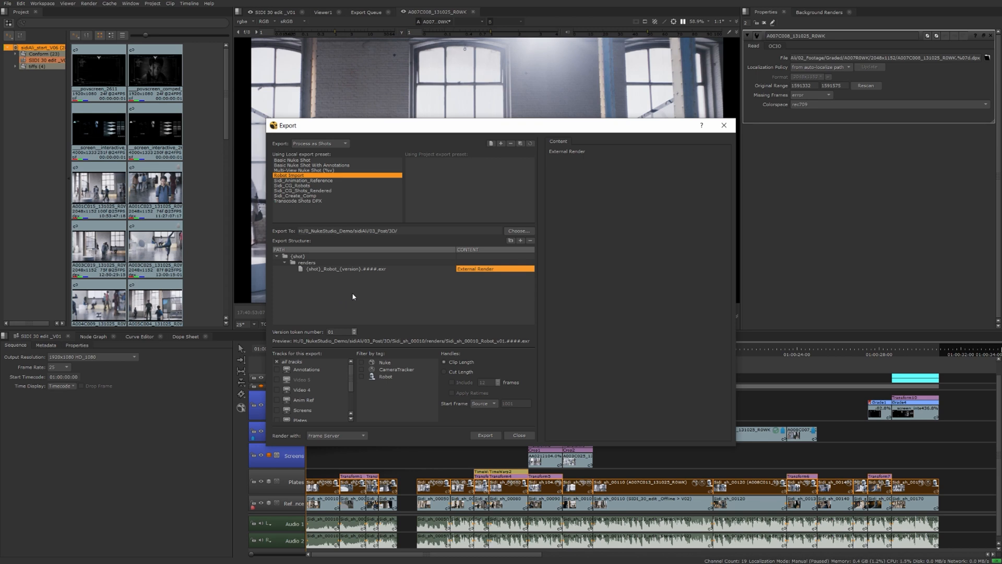
mouse_move(496, 306)
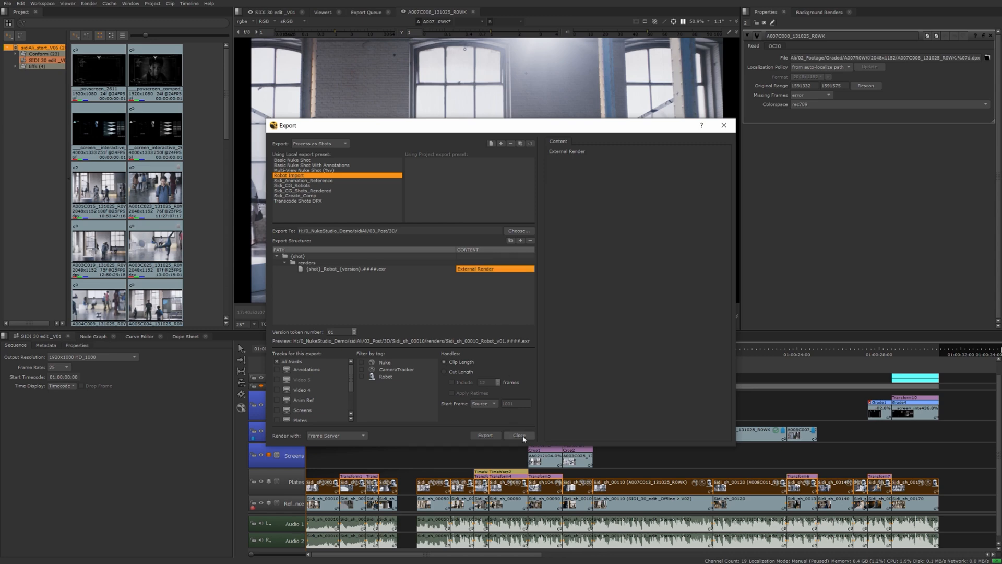
Close the export settings, keeping the export template changes.
click(519, 434)
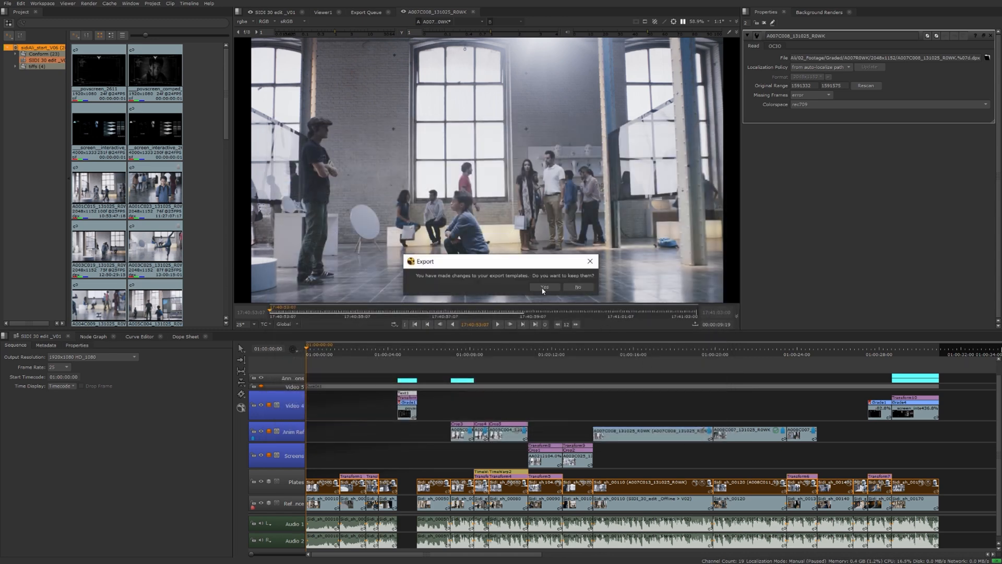
click(544, 286)
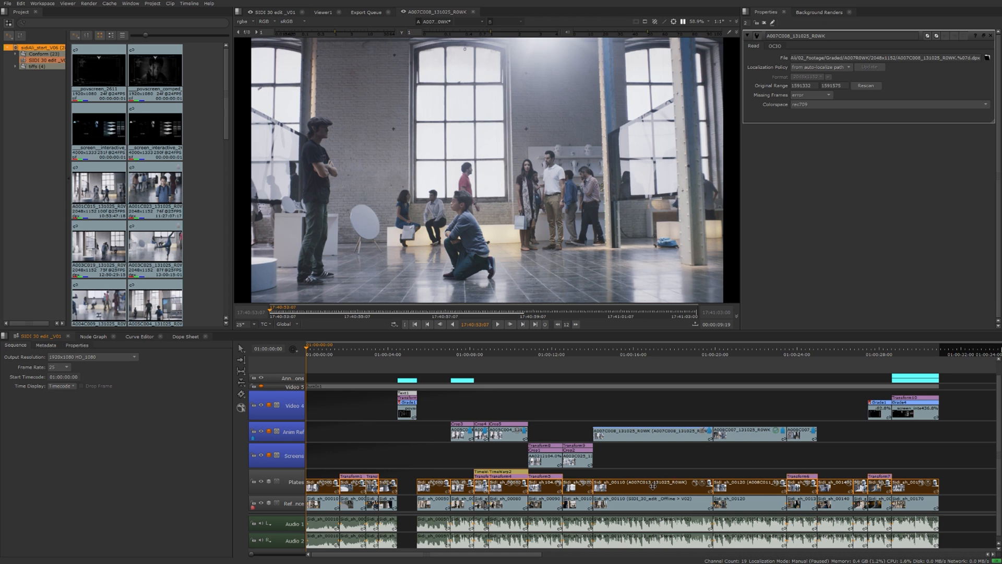
Build a track named Robot from the Robot Import export structure preset.
right_click(652, 482)
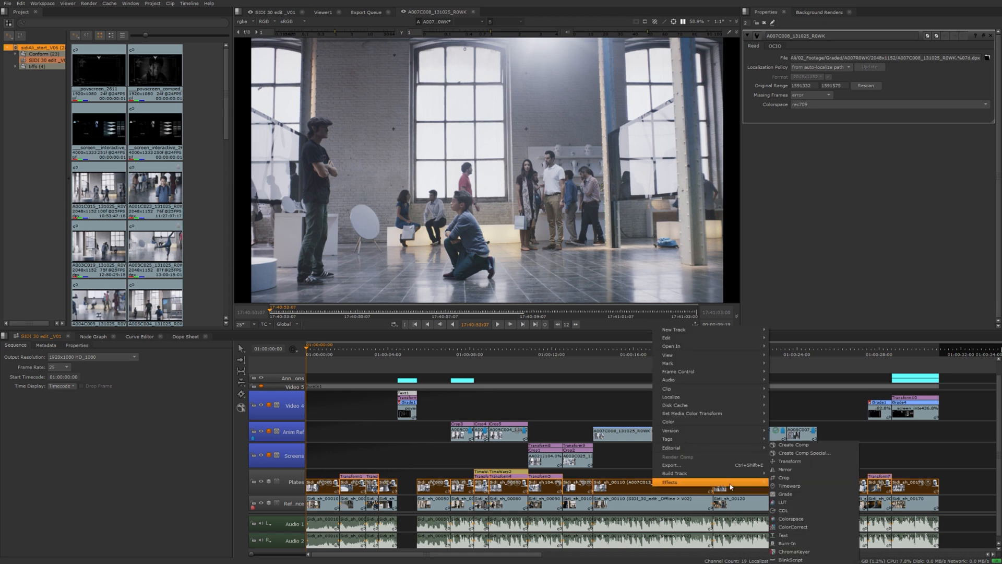
mouse_move(674, 473)
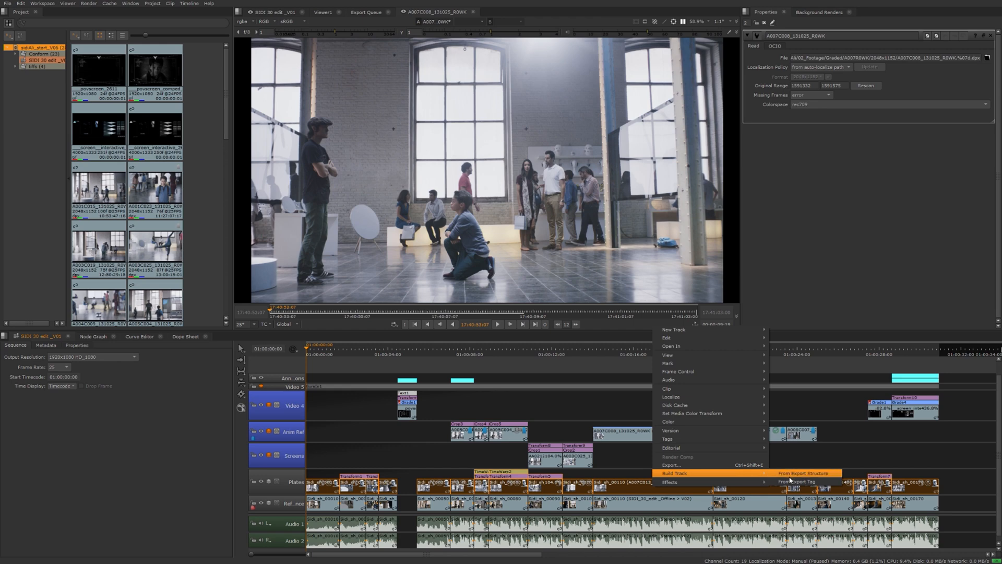
click(798, 473)
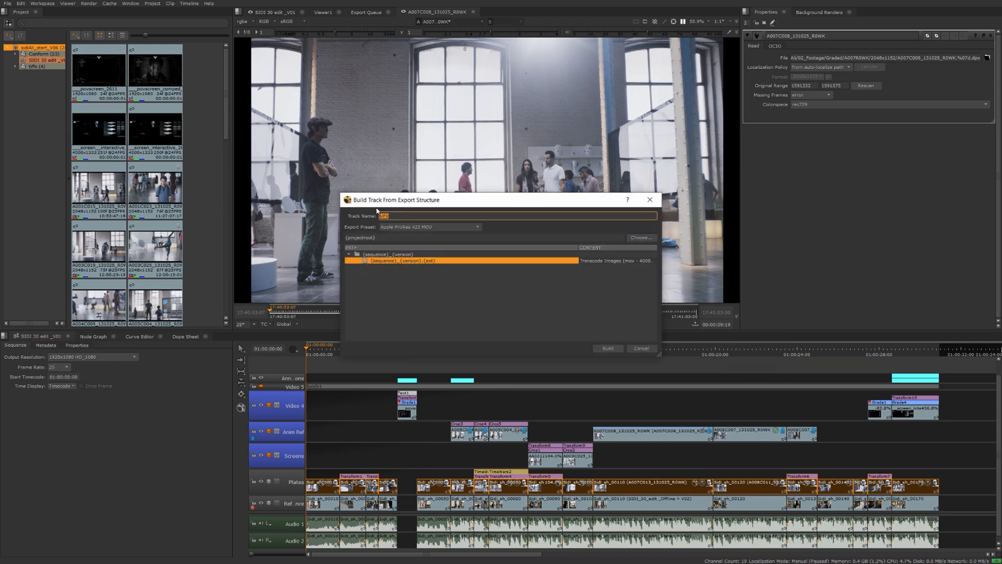
text(Robot)
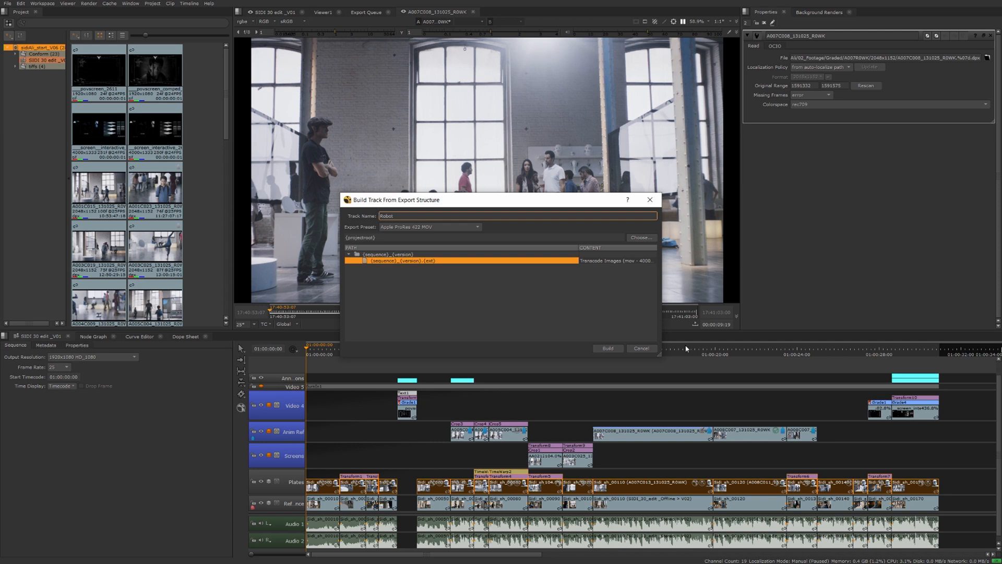
click(428, 227)
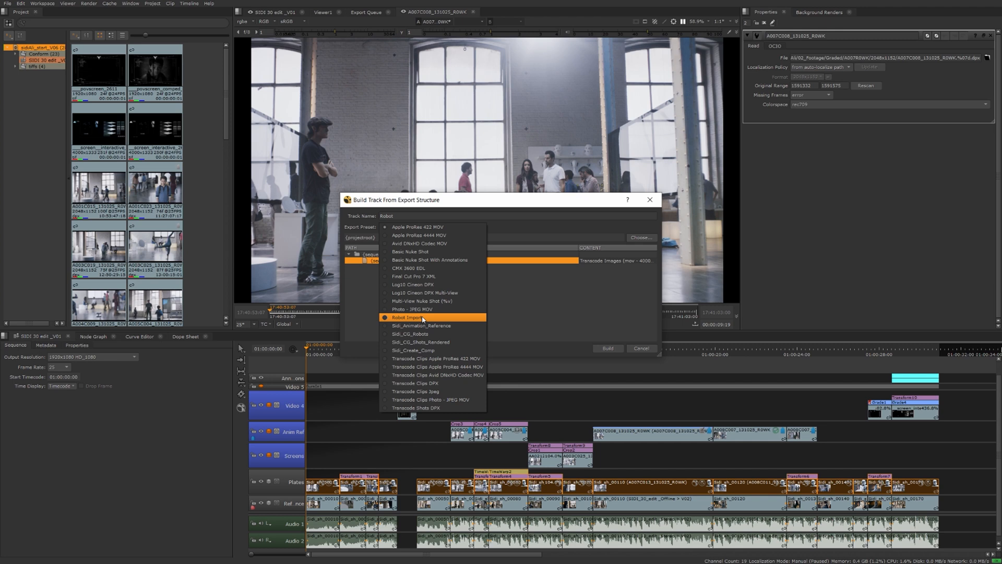
click(417, 318)
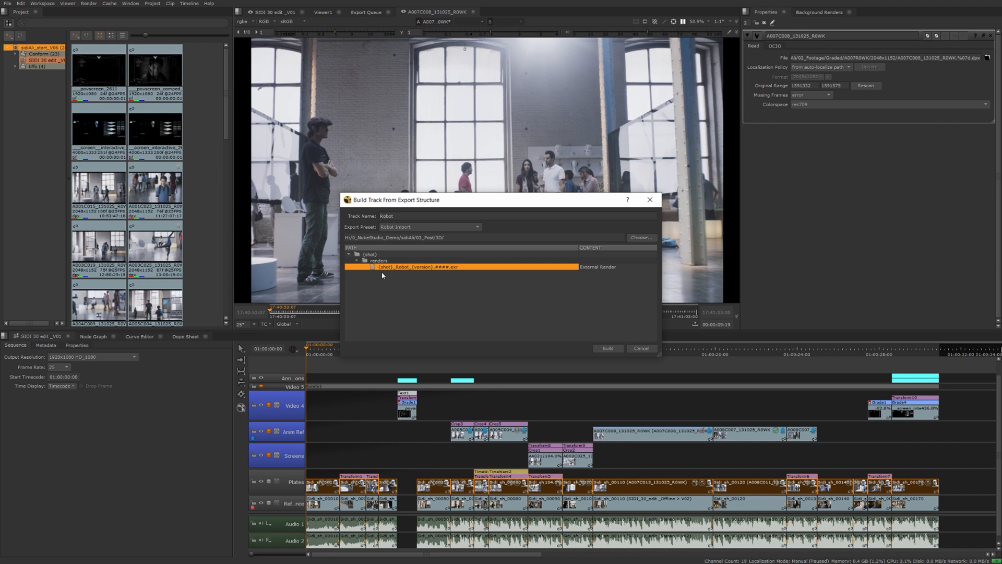
mouse_move(397, 274)
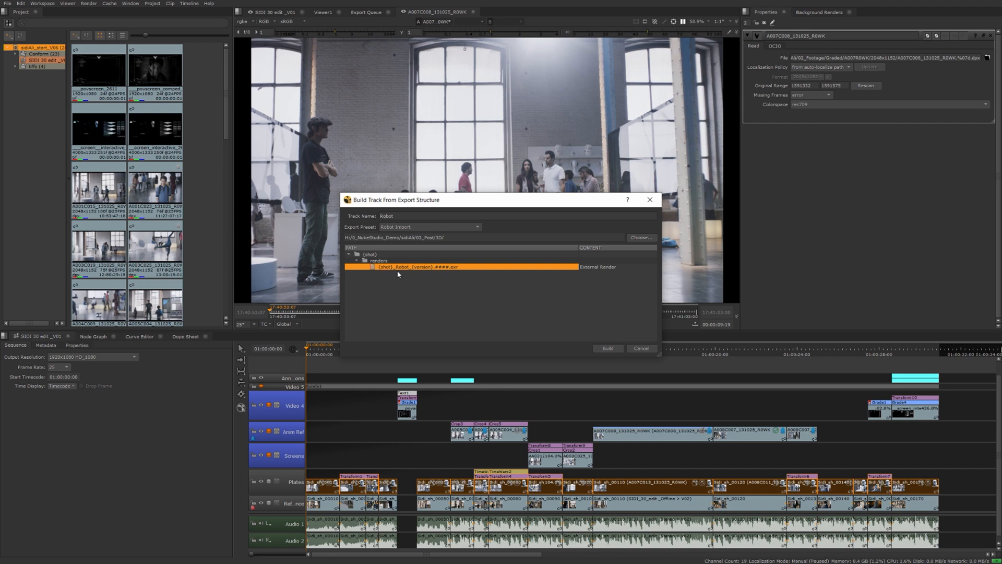
mouse_move(493, 297)
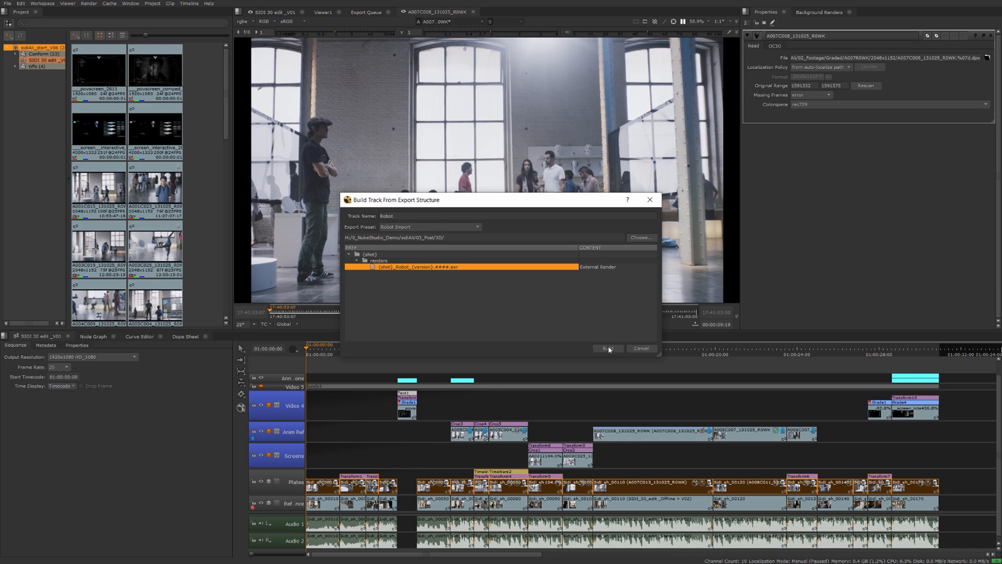
click(607, 348)
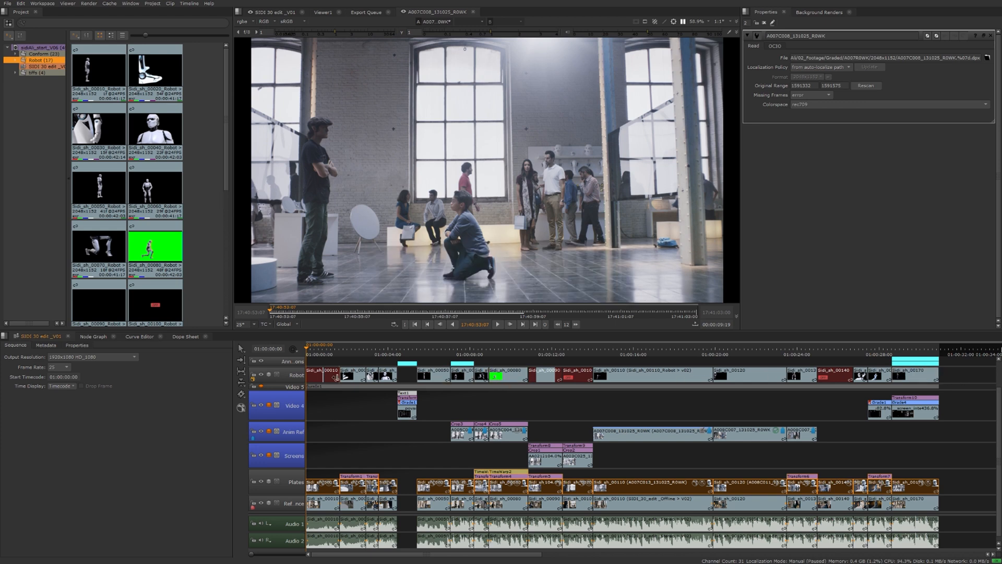
mouse_move(948, 381)
text(VFX)
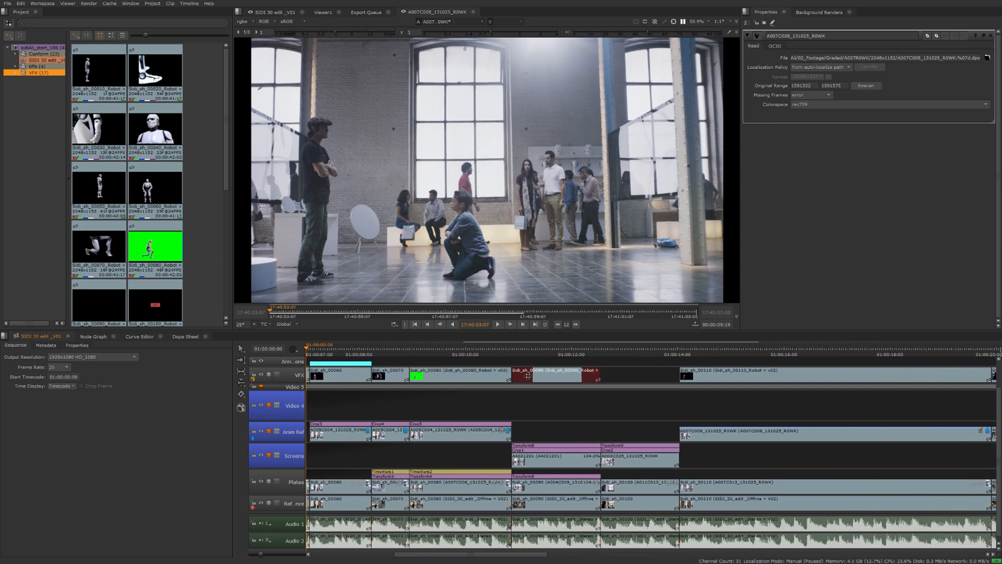
Select the sidi_sh_00090 robot clip on the top track.
click(554, 375)
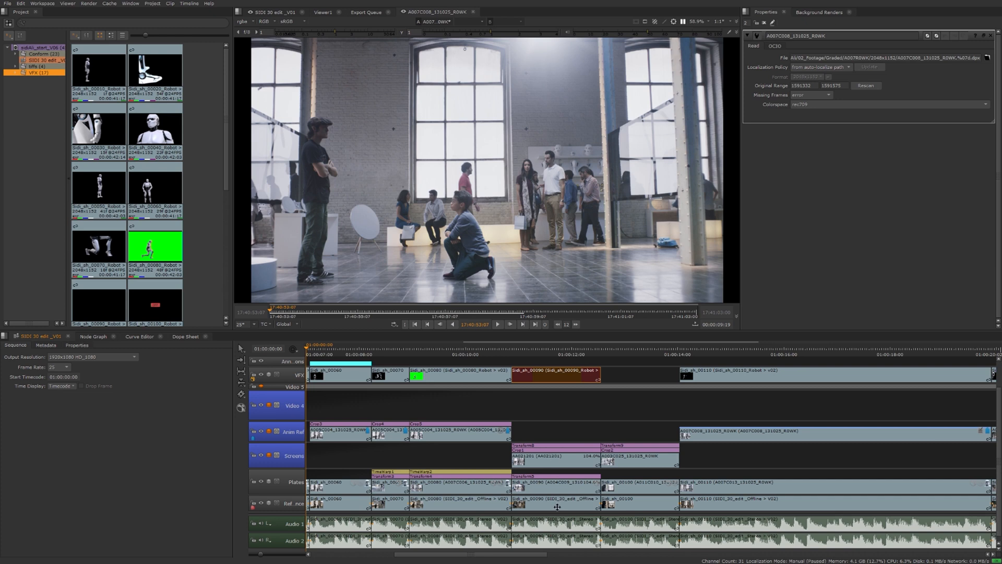
mouse_move(570, 395)
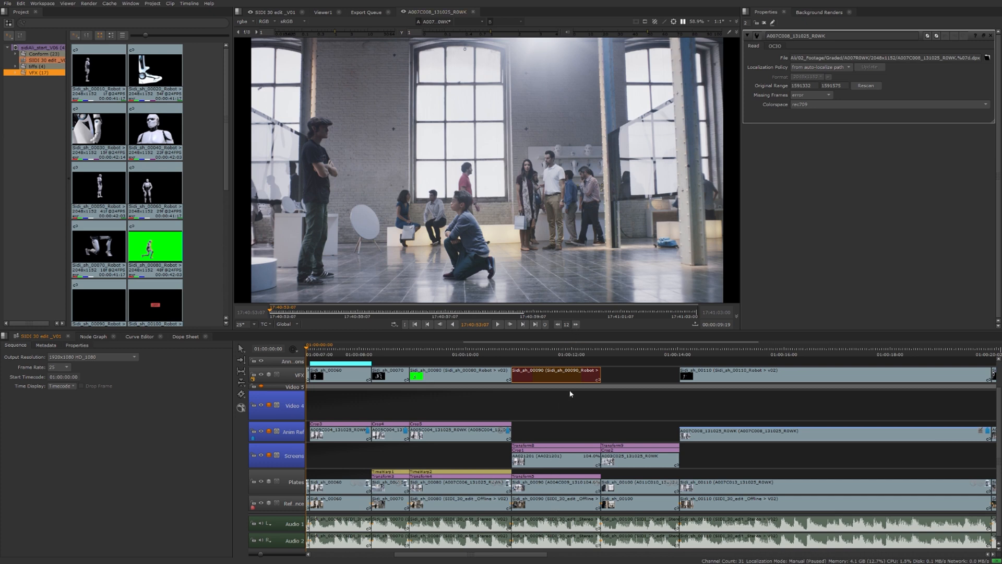
mouse_move(556, 386)
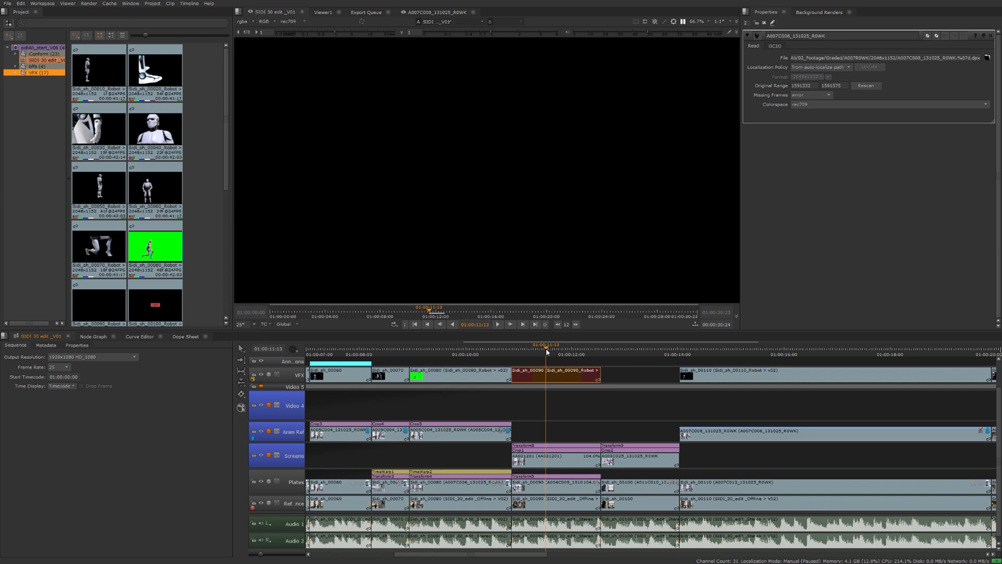
Scrub through the robot shots in the ruler and park the playhead near the edit's start.
click(547, 351)
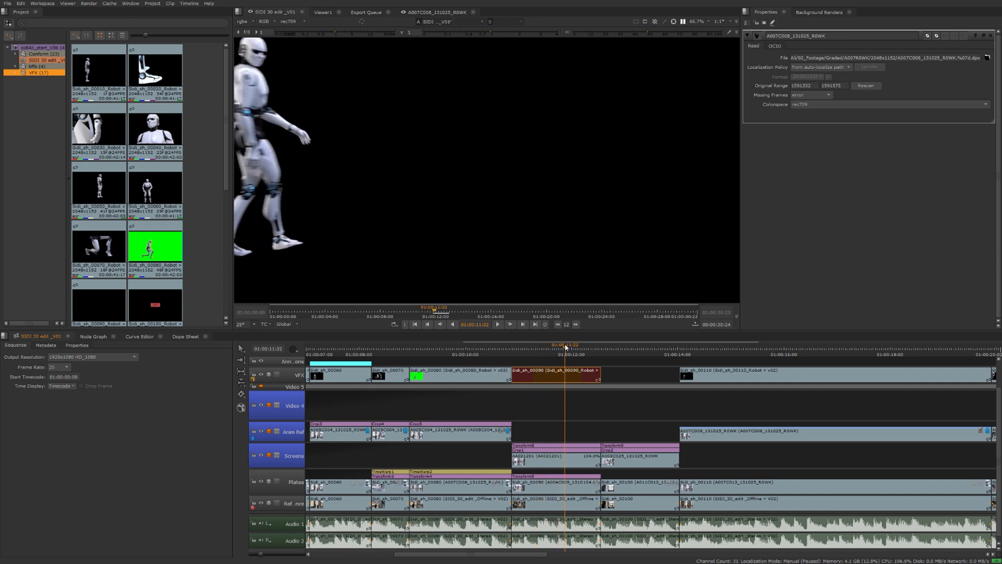
click(578, 344)
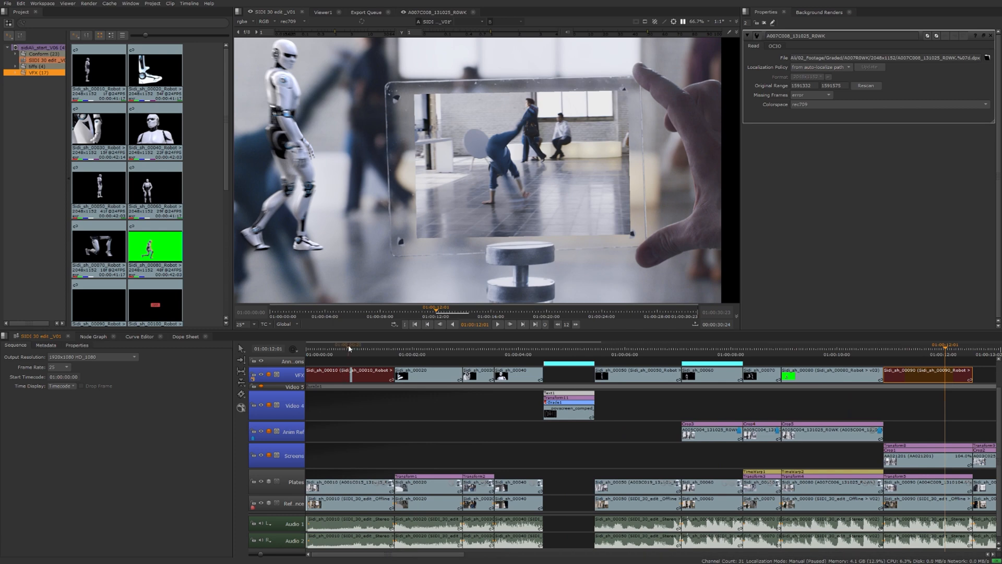
click(351, 348)
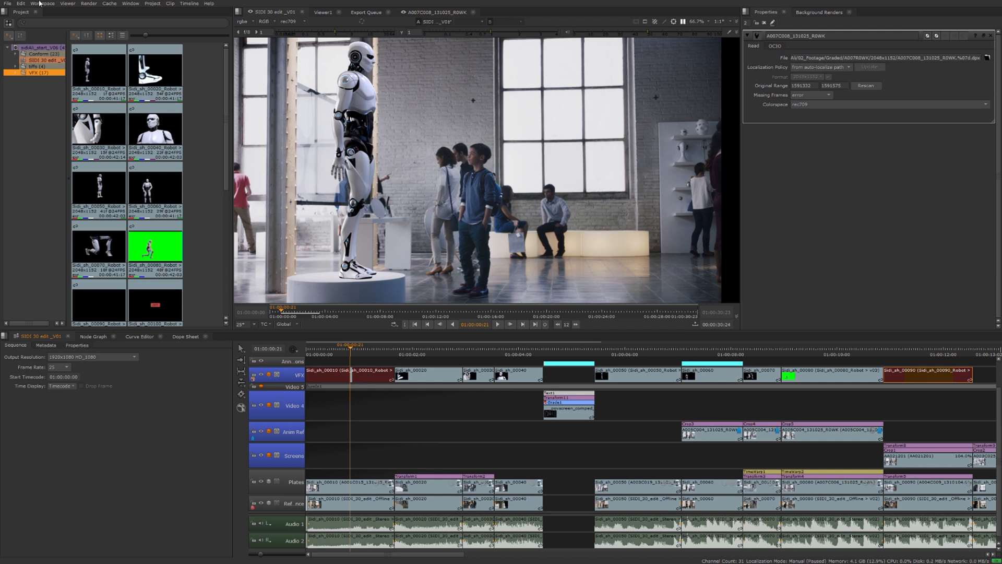
Switch to the Conforming workspace and return the playhead to the first frame.
click(47, 4)
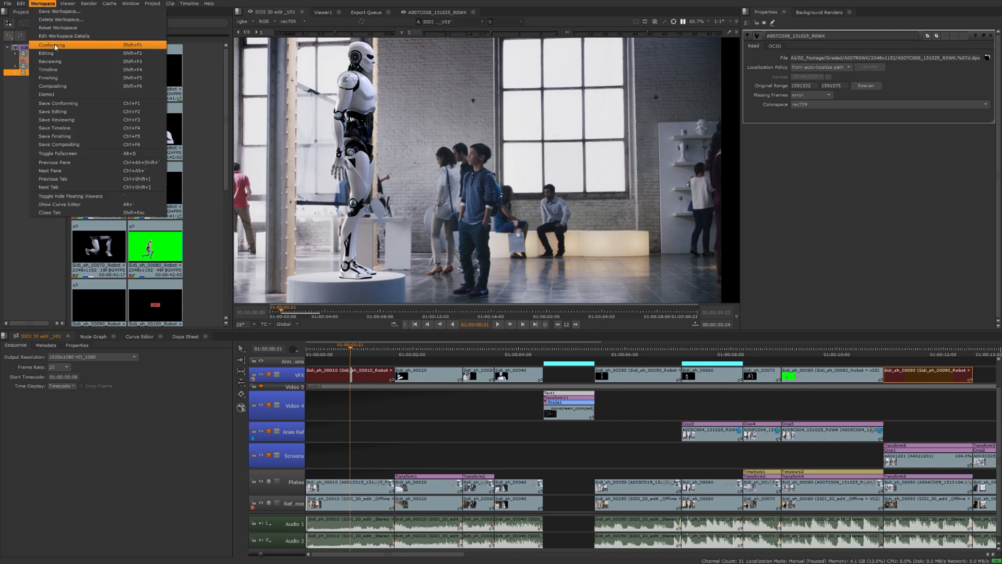
click(57, 45)
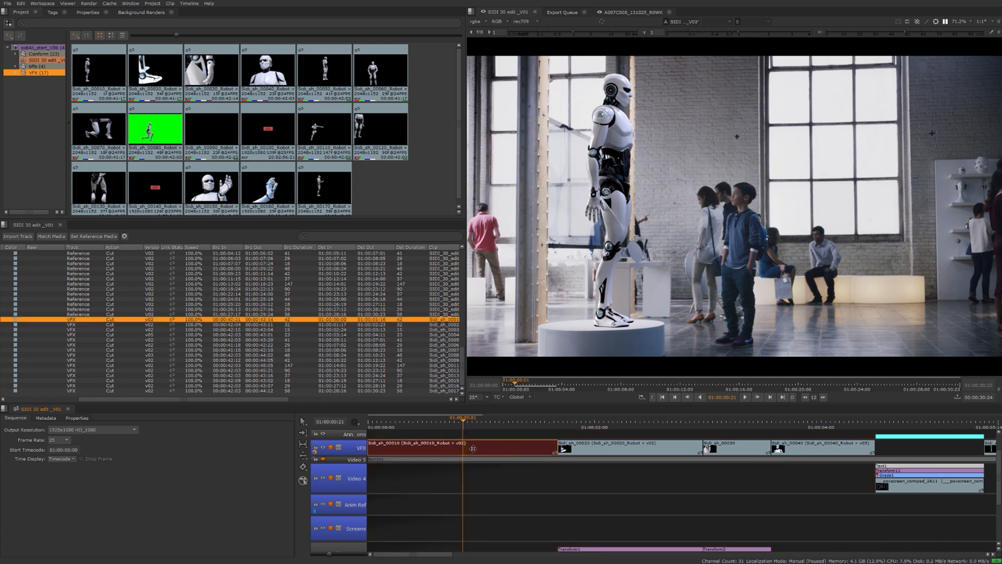
mouse_move(464, 438)
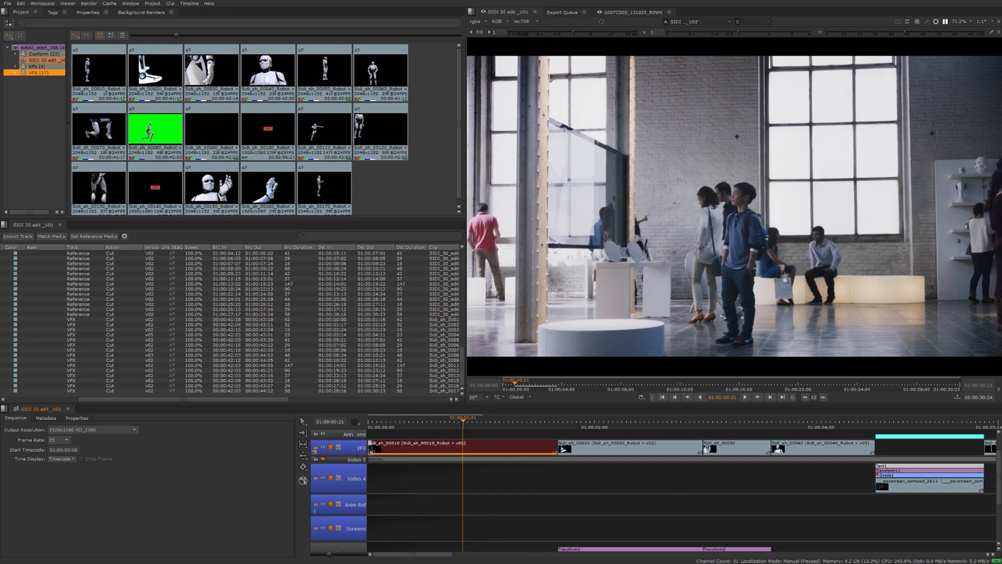
click(368, 424)
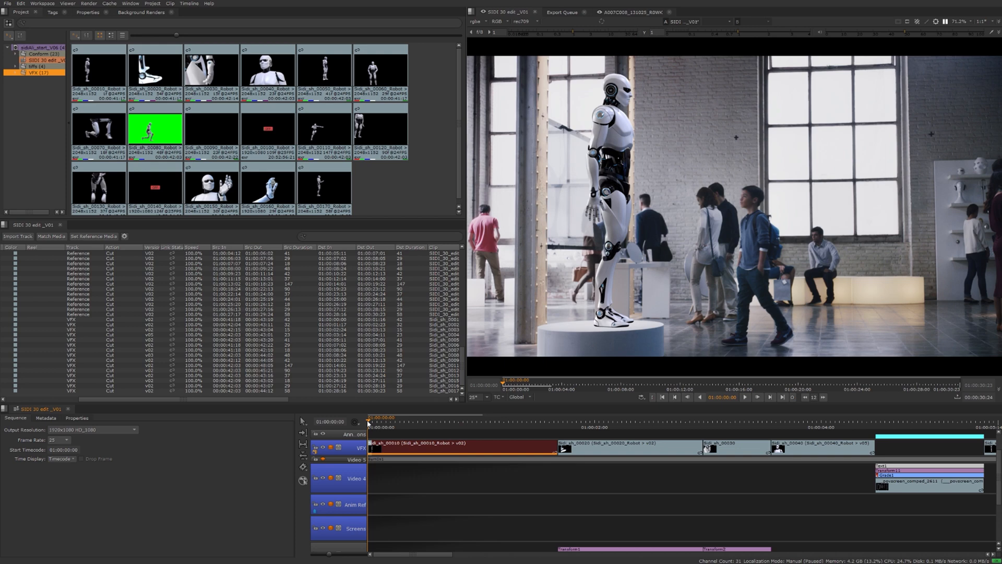
mouse_move(396, 449)
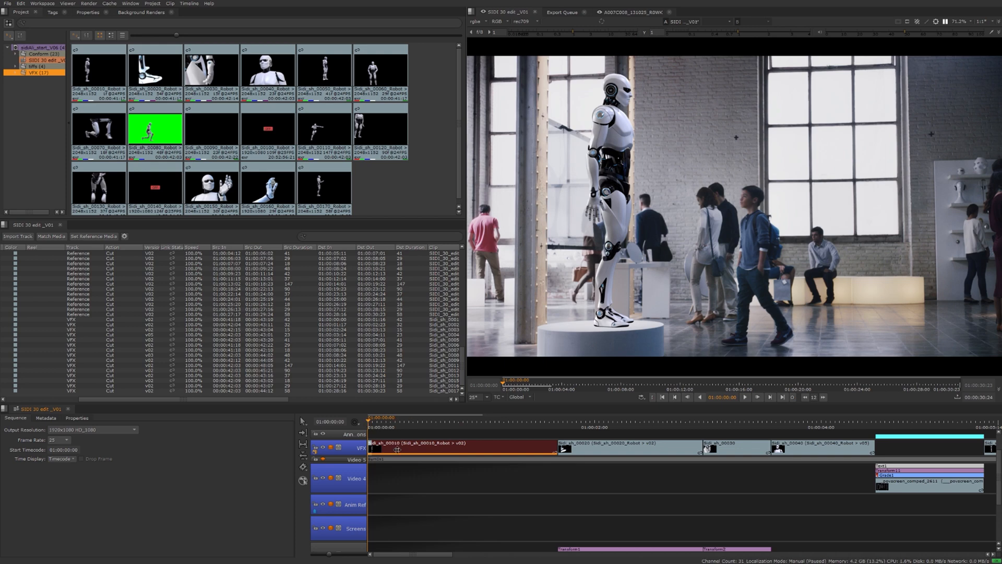
Select the first Sidi_sh_00010 robot clip so its 0.0% speed row shows in the spreadsheet.
click(261, 319)
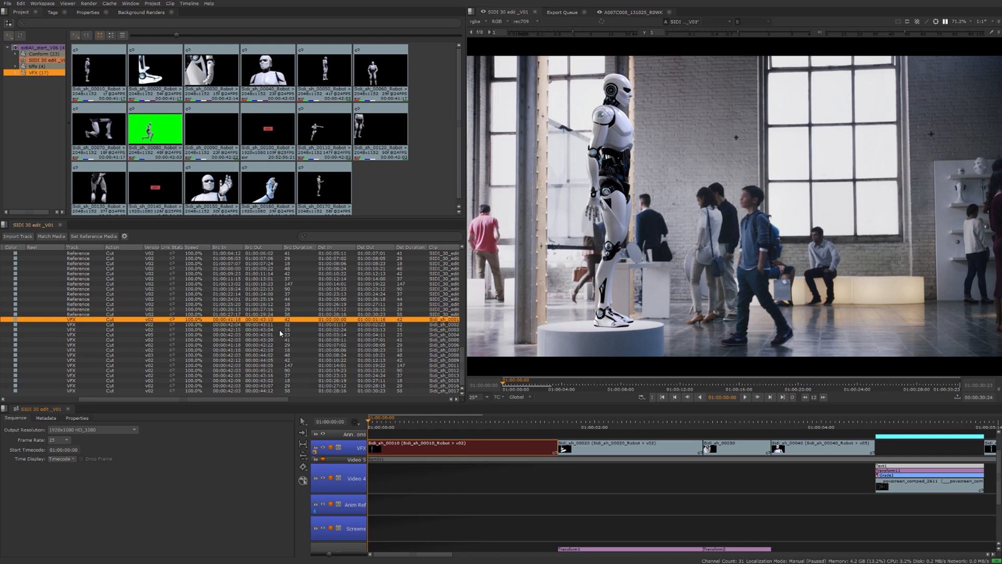
mouse_move(228, 325)
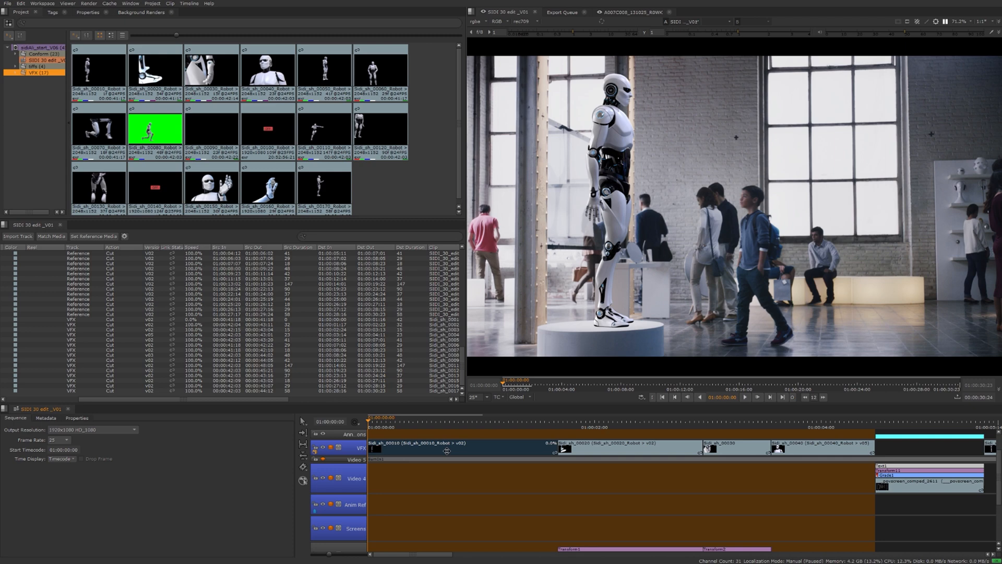
click(549, 432)
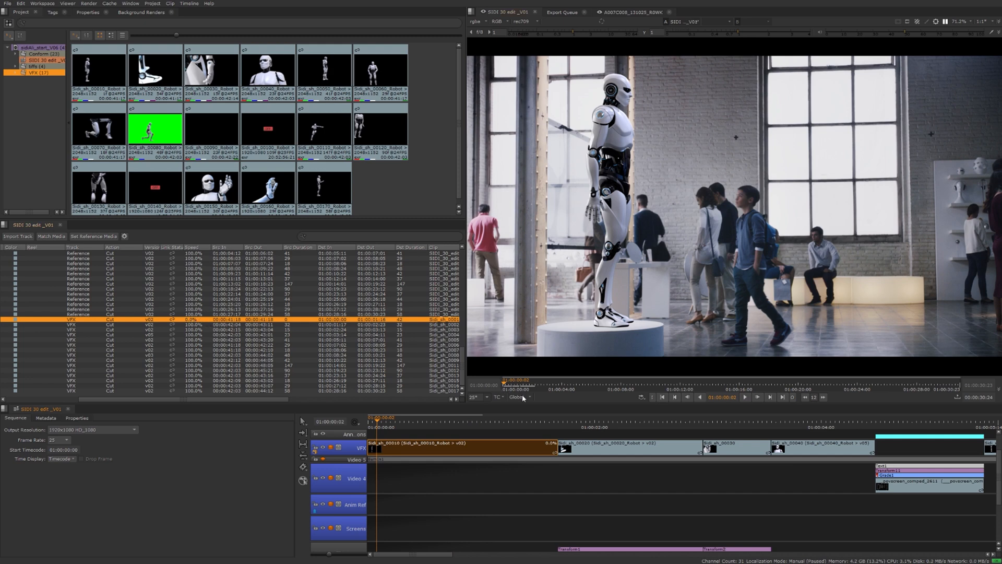
Adjust the viewer's time display option before setting up the export.
click(497, 396)
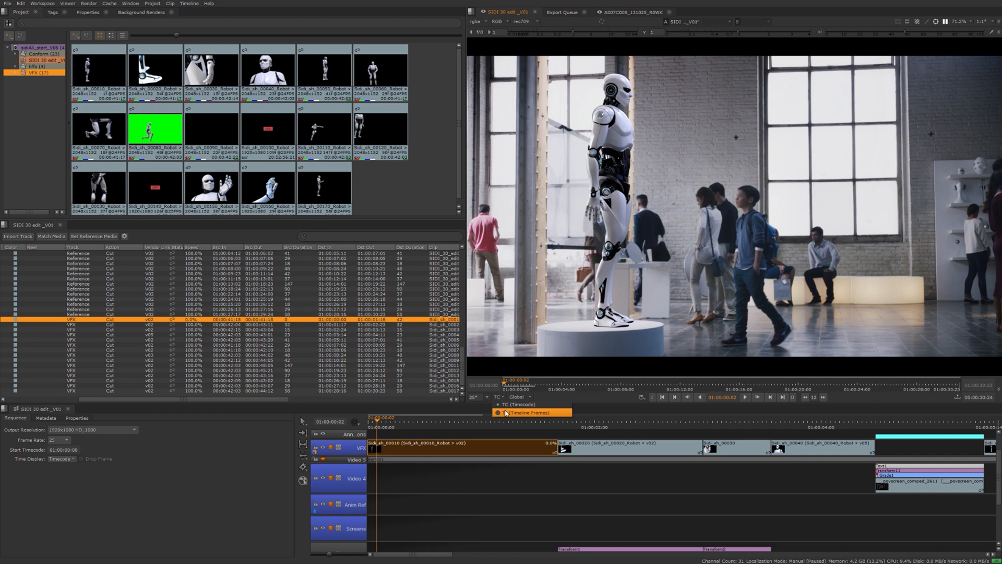
click(522, 413)
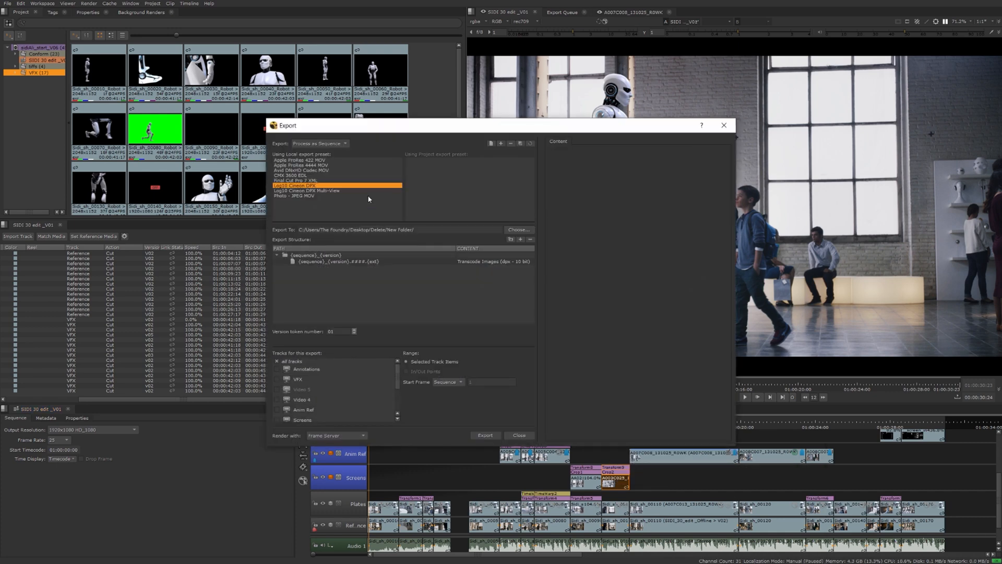
Export the shot as a Basic Nuke Shot into New Folder using Process as Shots.
click(317, 143)
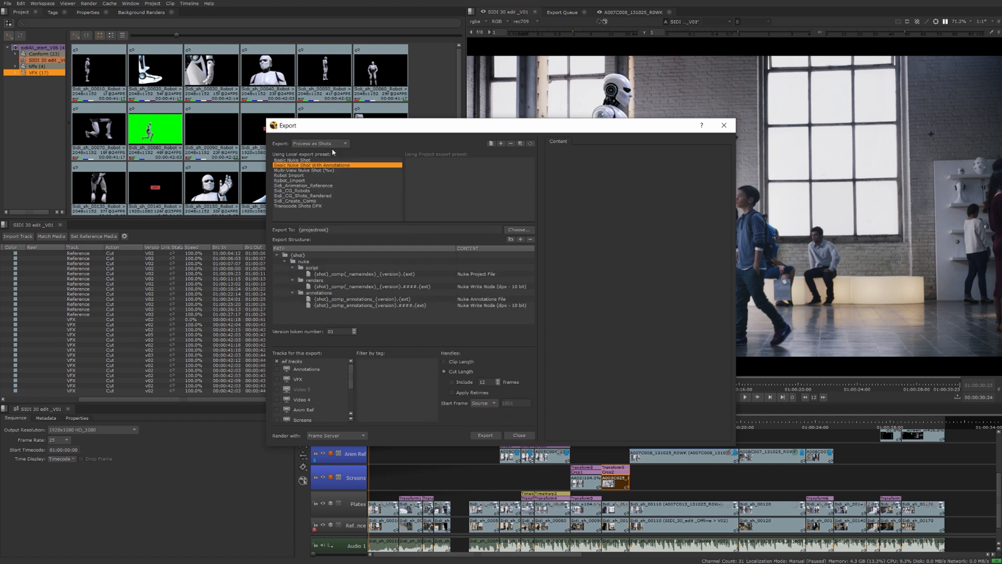
mouse_move(326, 186)
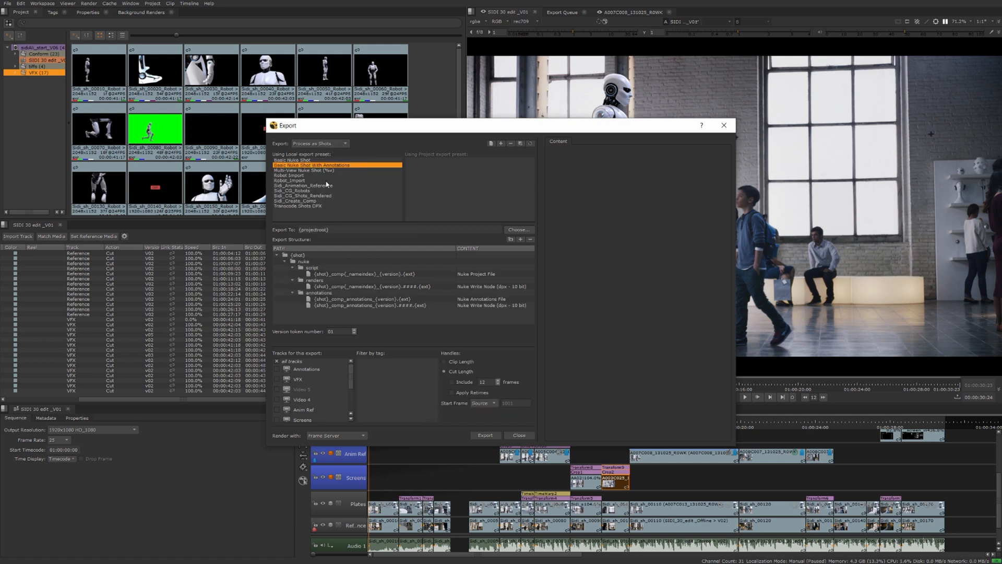
click(292, 161)
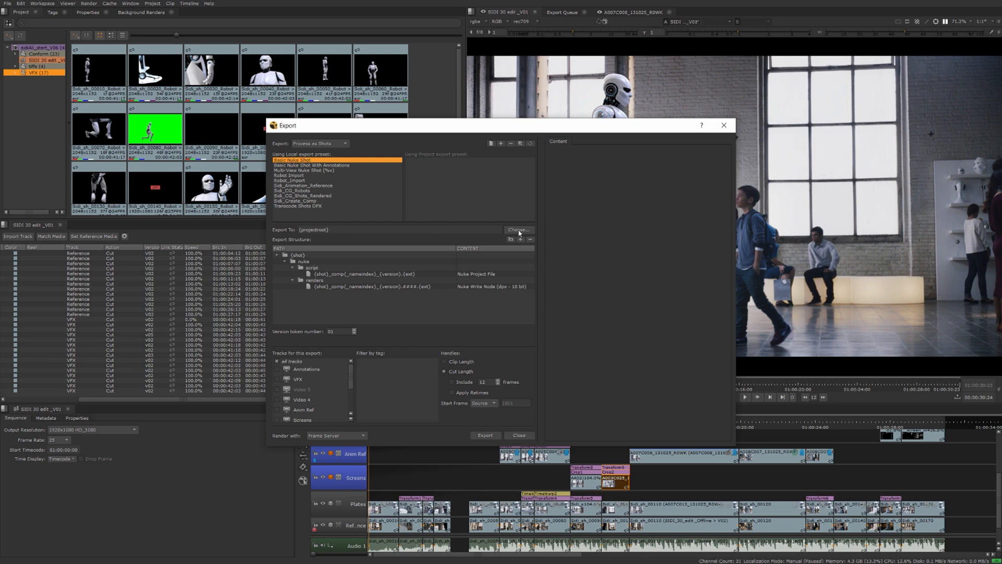
click(519, 230)
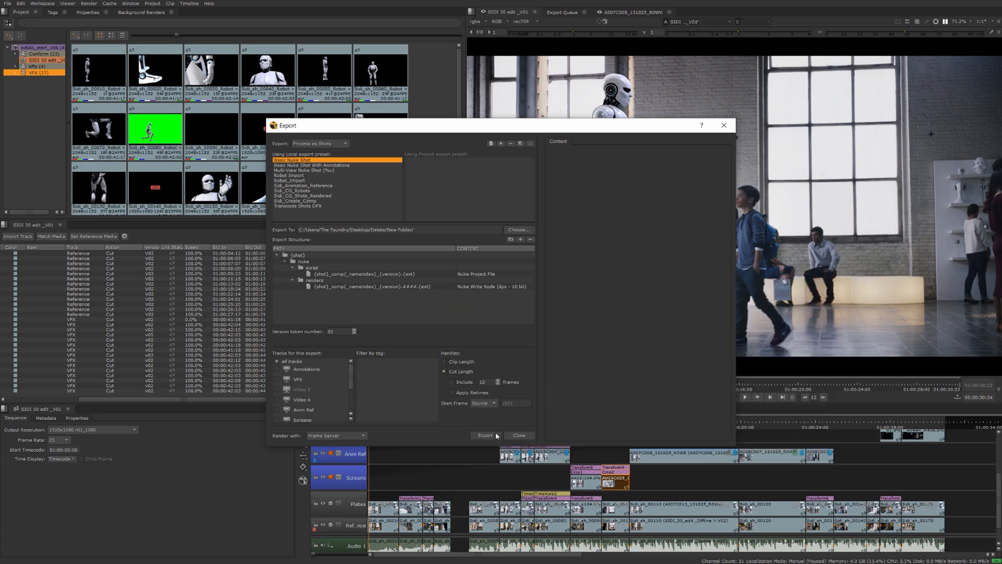
mouse_move(576, 436)
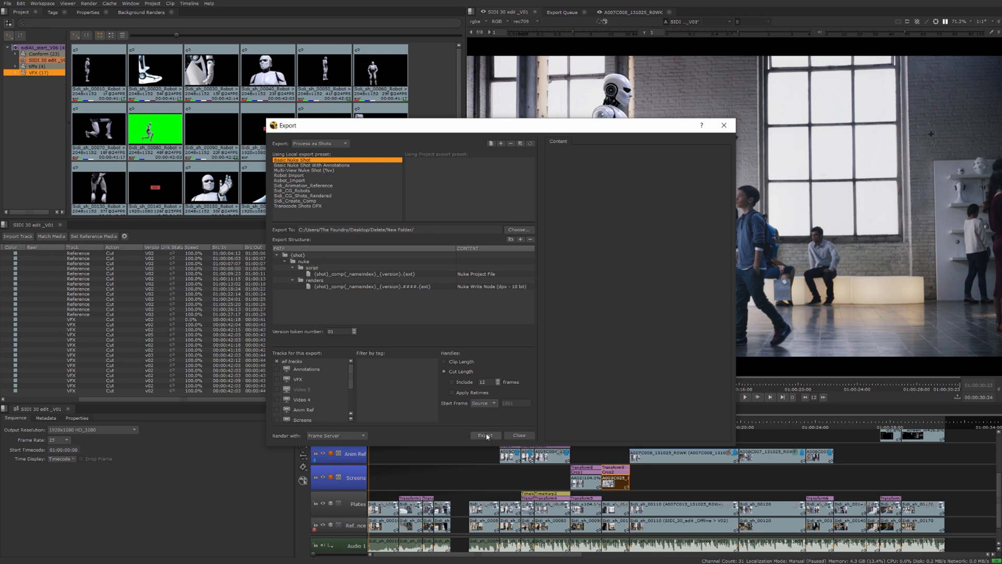
click(484, 436)
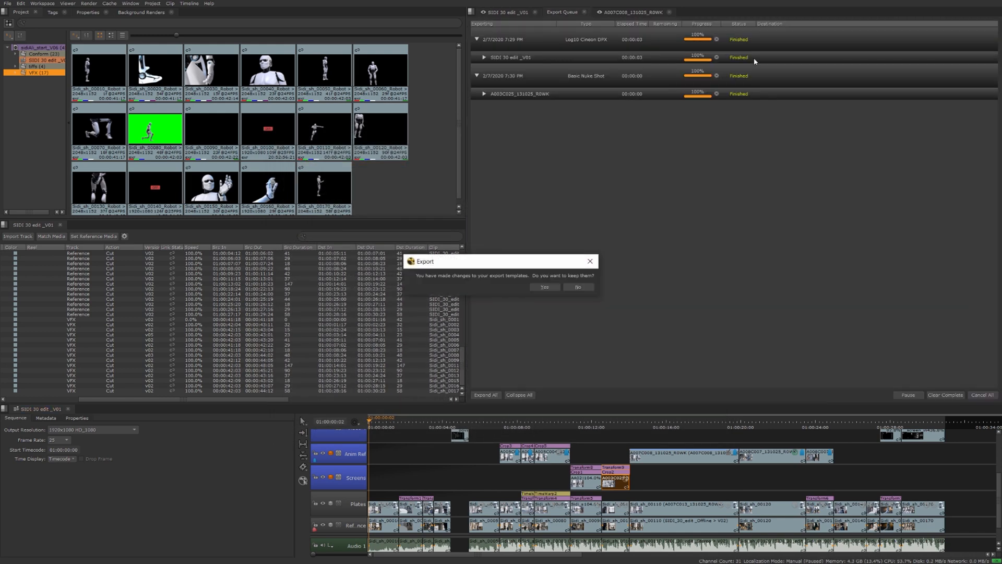
mouse_move(923, 379)
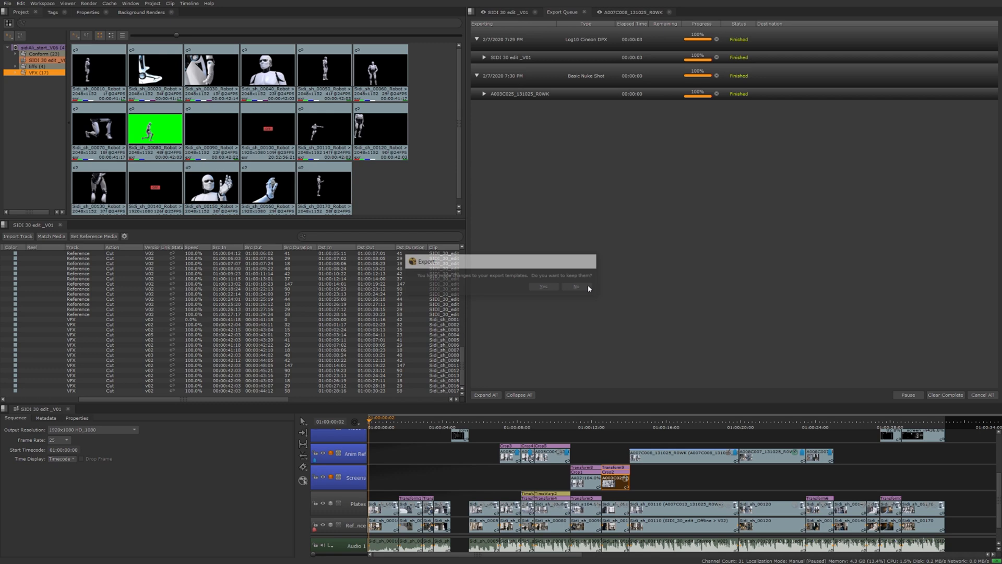
Answer No to keeping the export template changes.
click(575, 286)
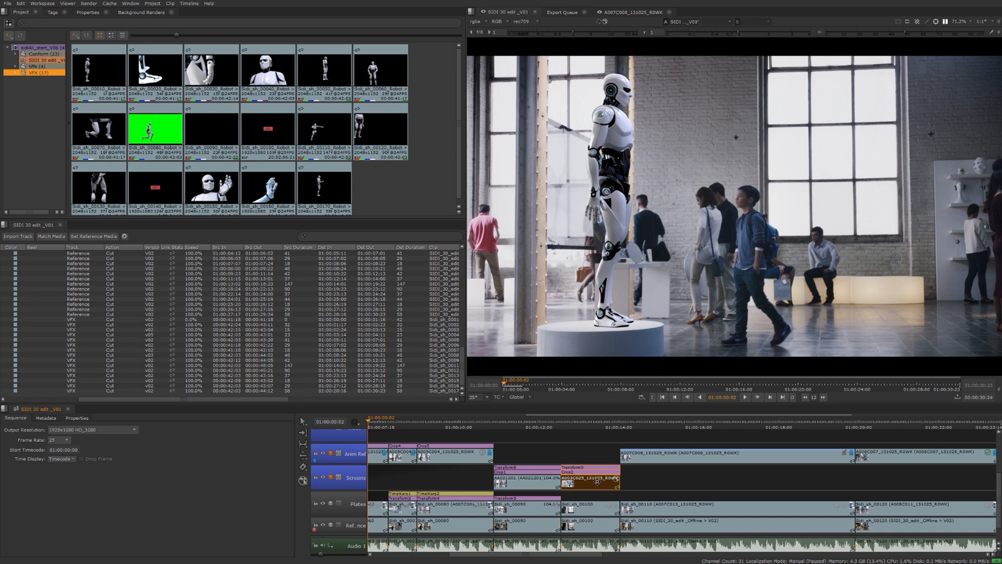
Start Build Track > From Export Tag on the timeline and name the new track 'Comp'.
right_click(591, 481)
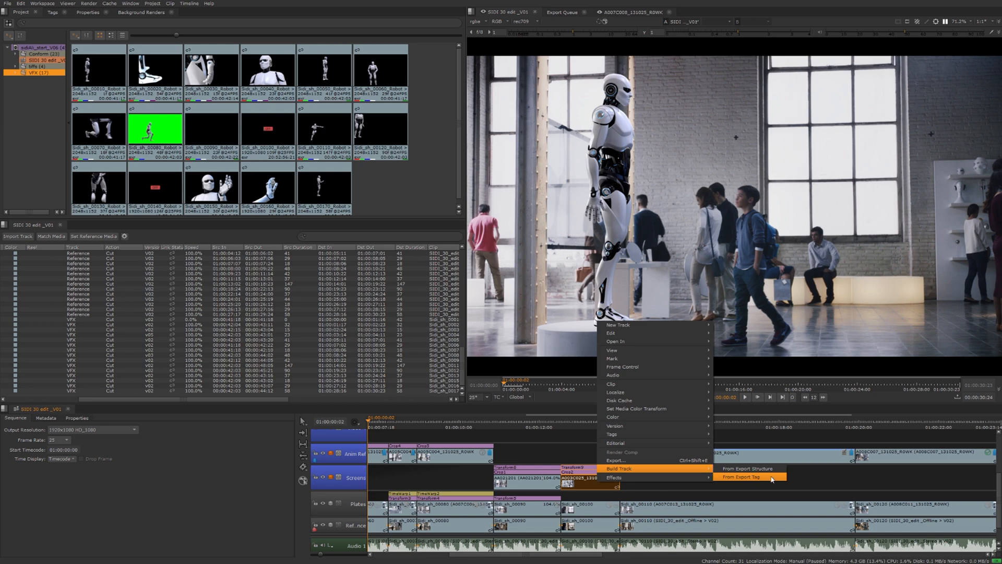
click(750, 475)
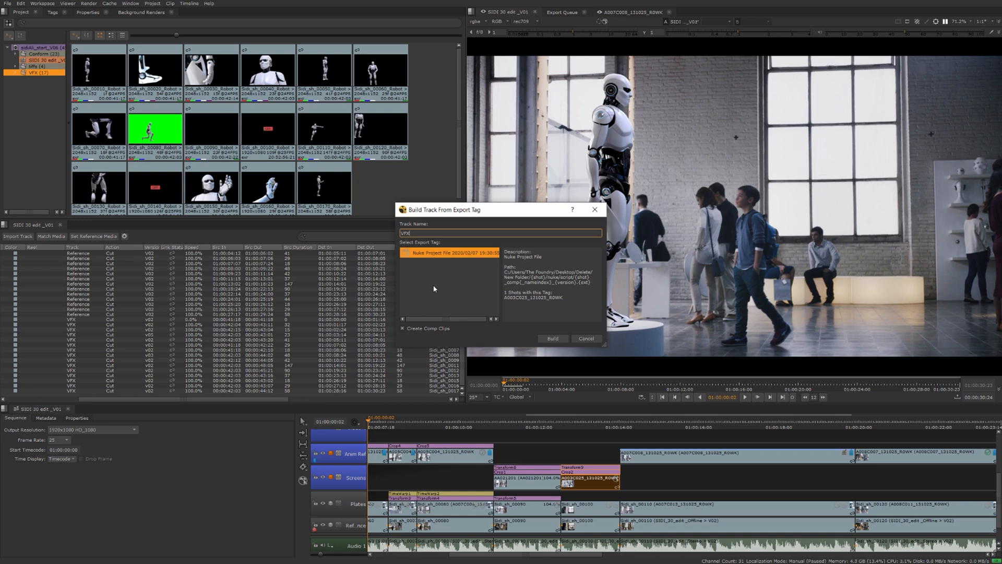
mouse_move(430, 287)
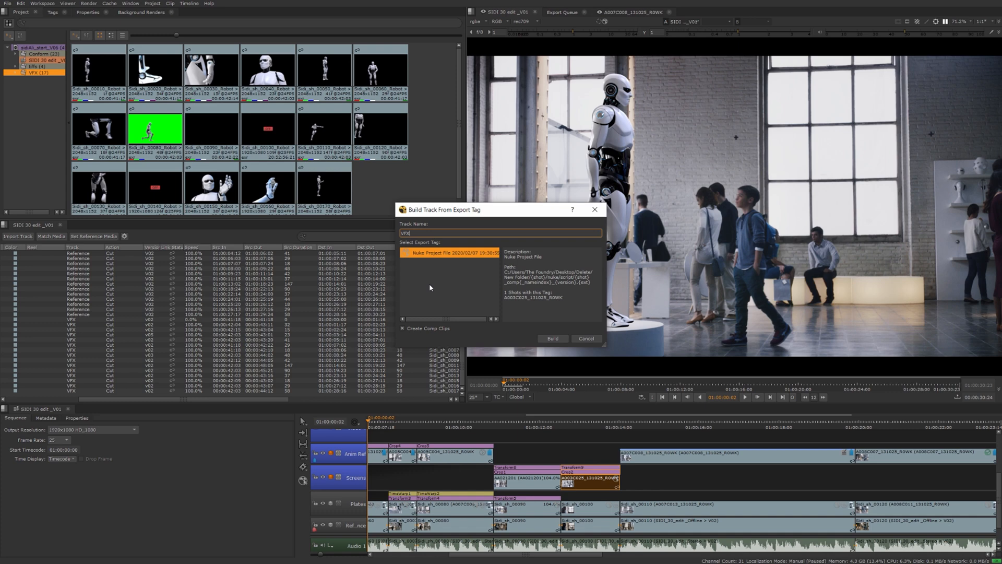
mouse_move(452, 301)
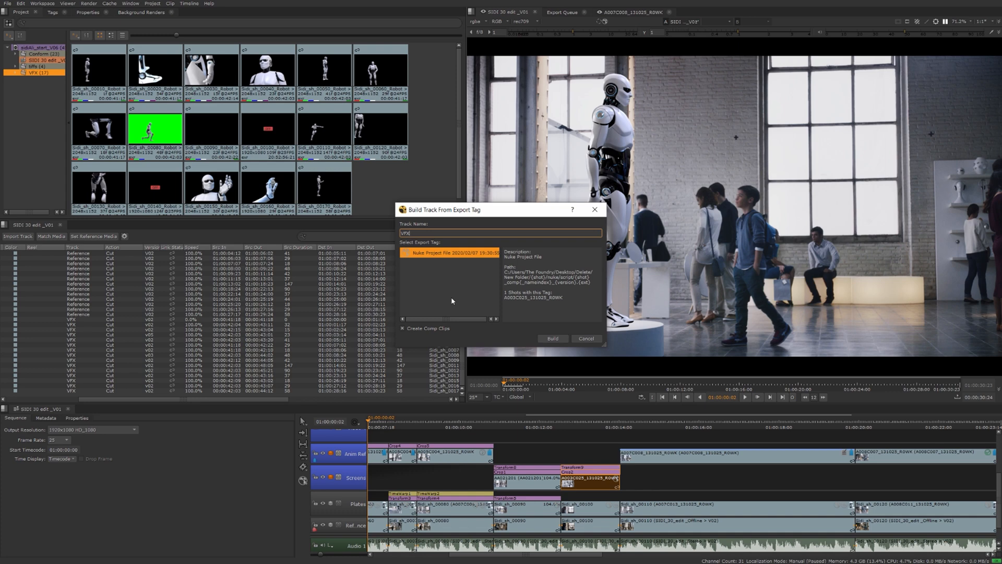
mouse_move(435, 305)
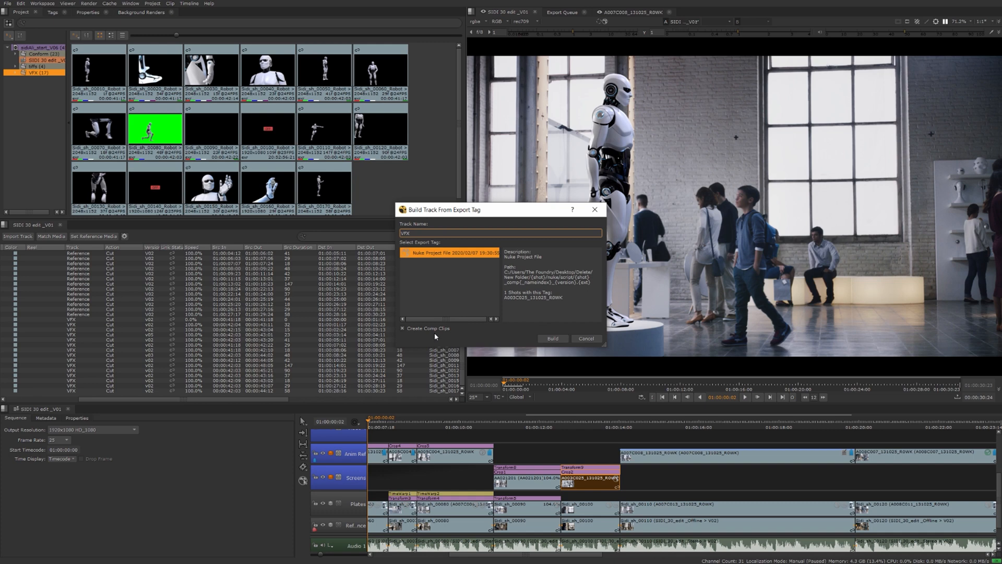
mouse_move(453, 340)
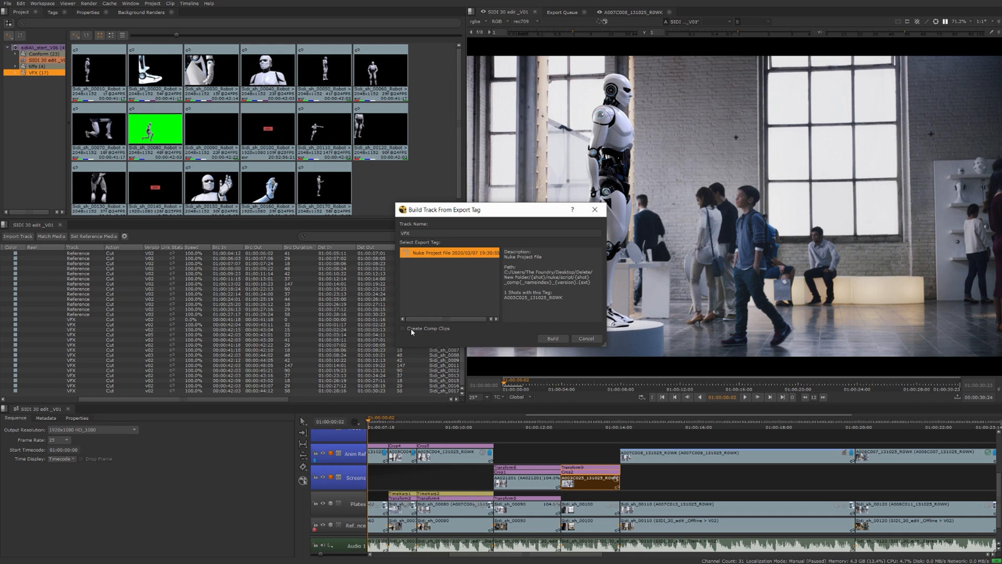
click(402, 328)
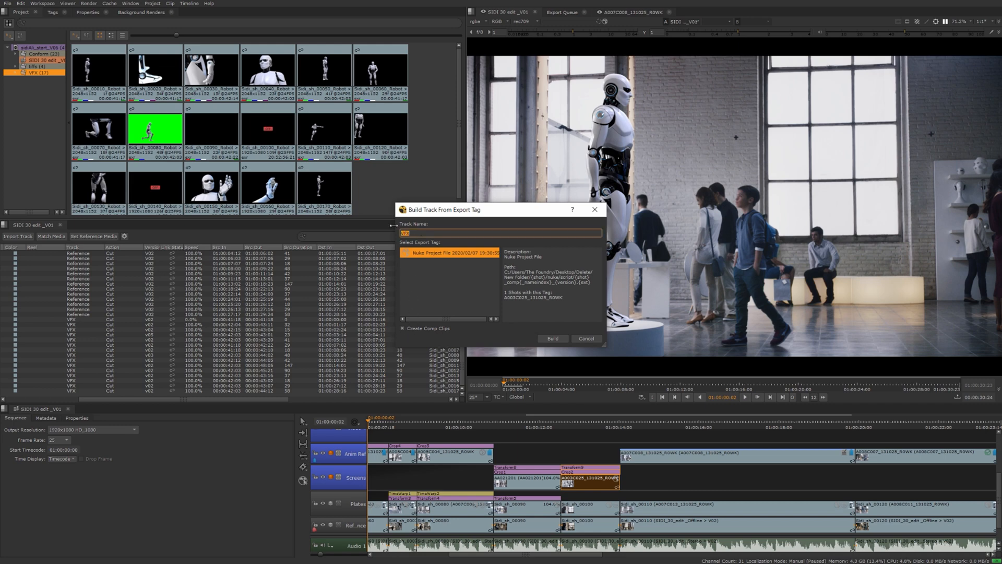
text(Comp)
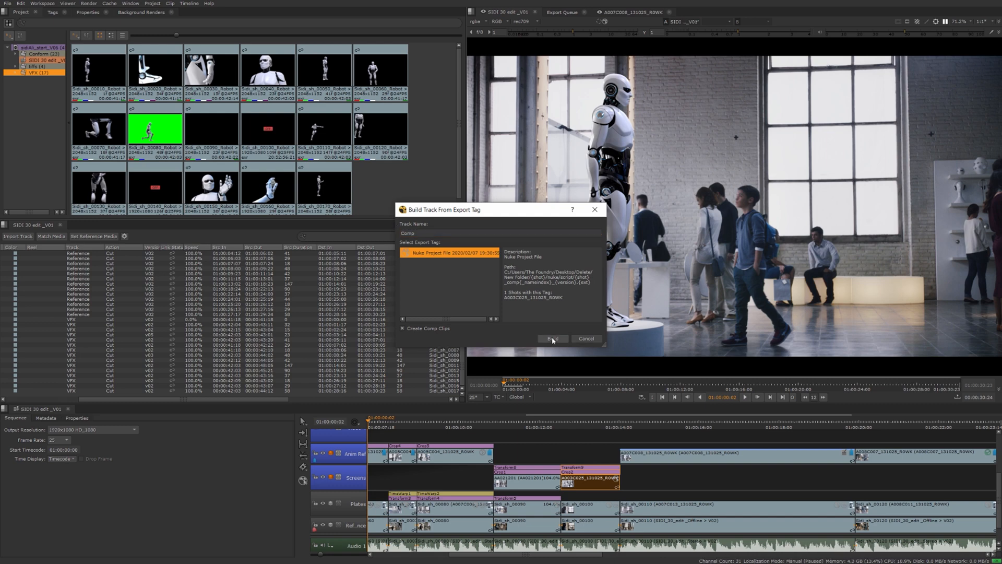
Build the Comp track for A003C025_131025_R0WK, switch to a compositing workspace and check its node graph.
click(552, 339)
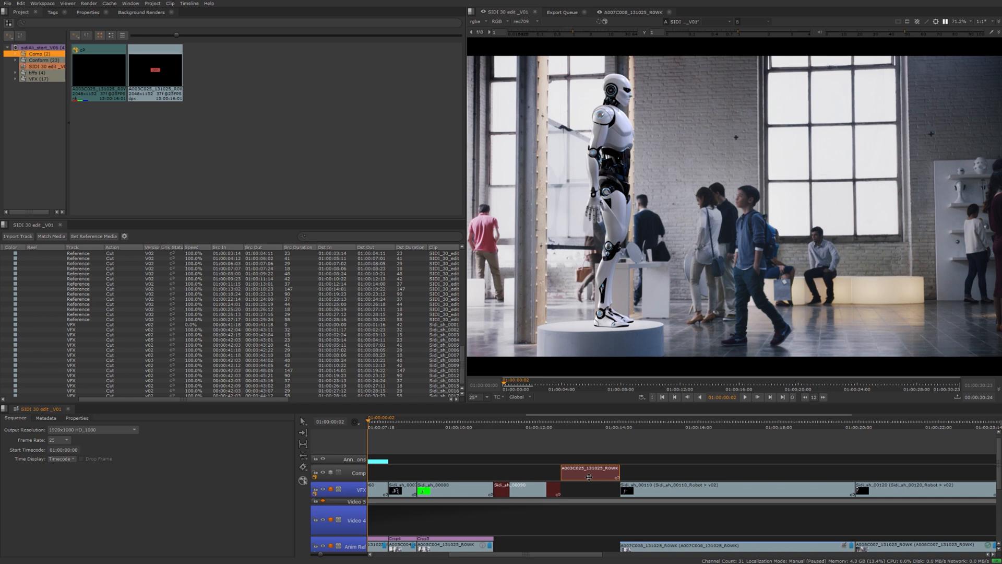
mouse_move(547, 449)
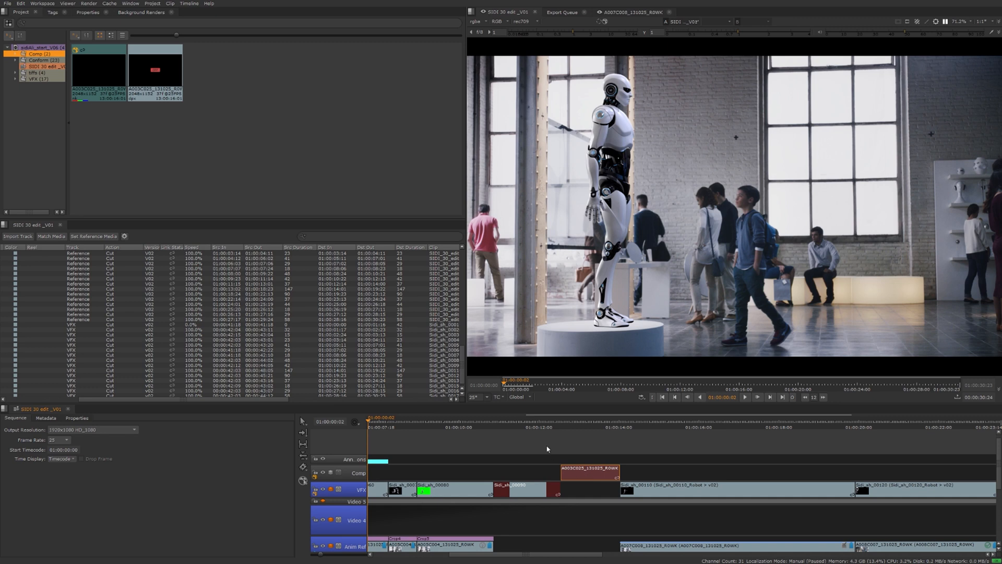
click(46, 4)
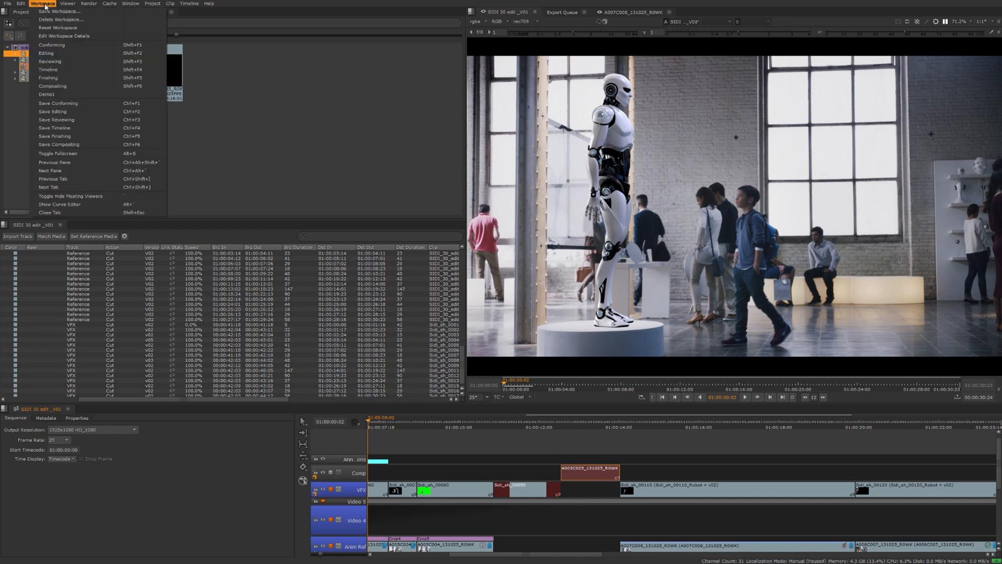
mouse_move(49, 81)
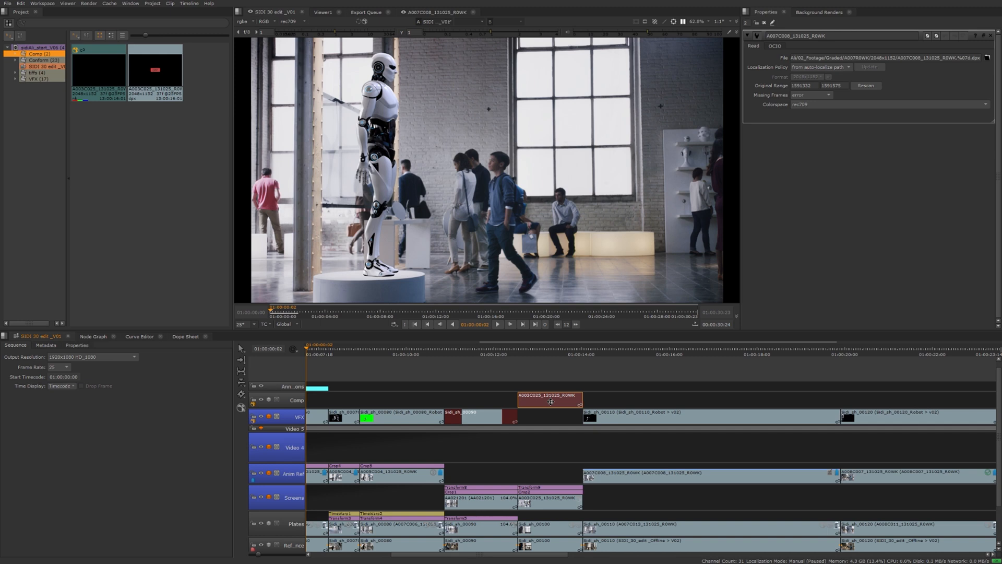
click(93, 336)
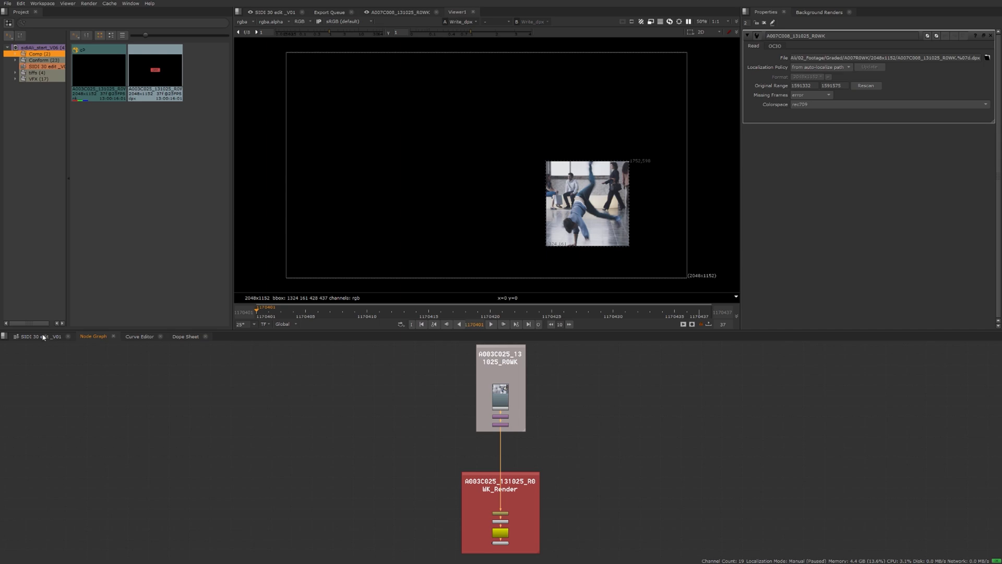
click(39, 336)
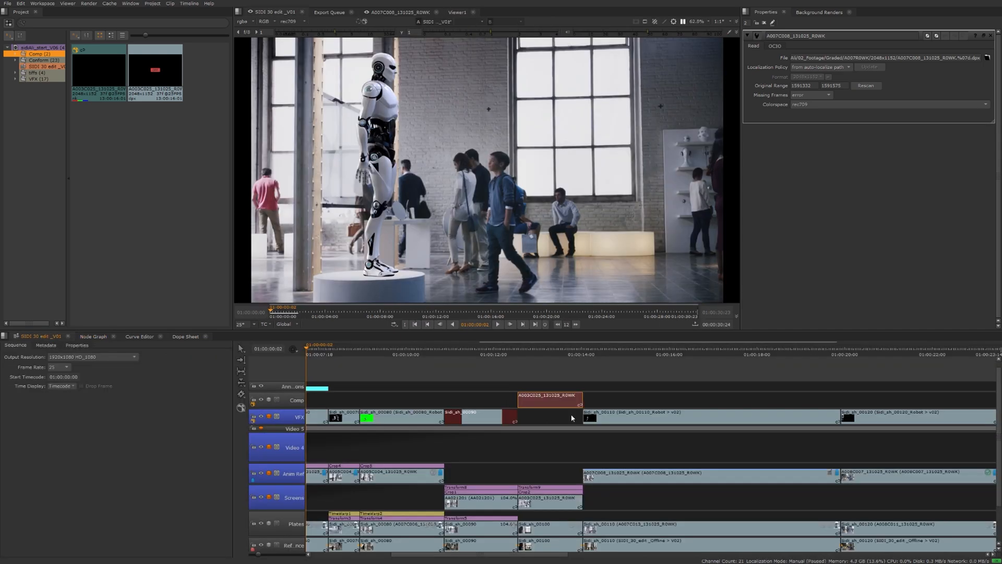